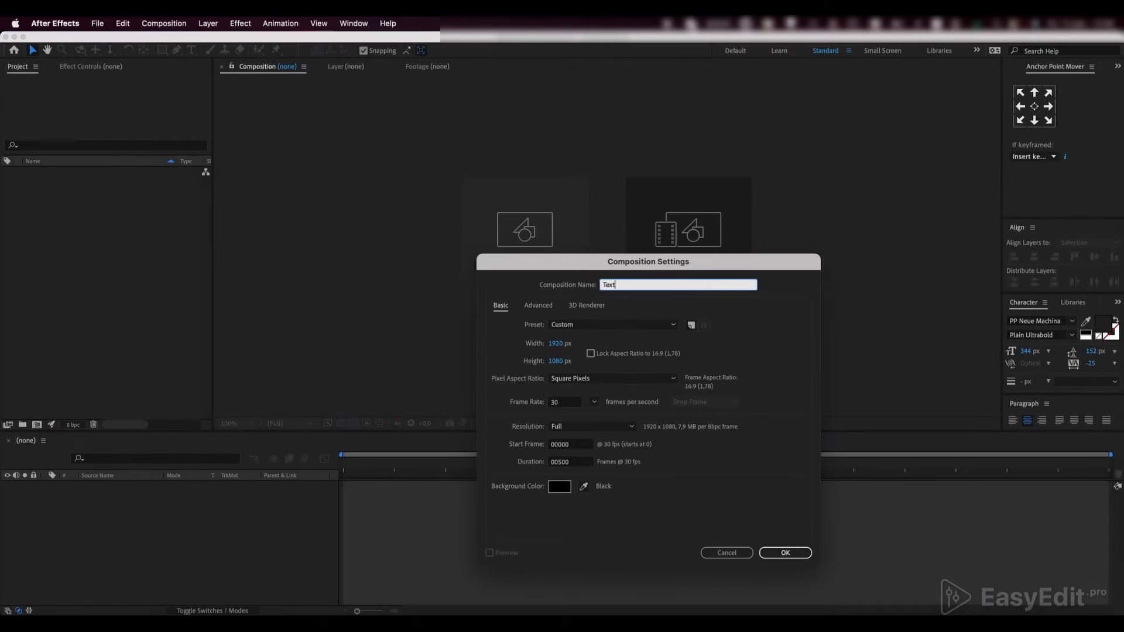
Step: Confirm the new 1920×1080, 30 fps composition named Text_Comp
click(785, 553)
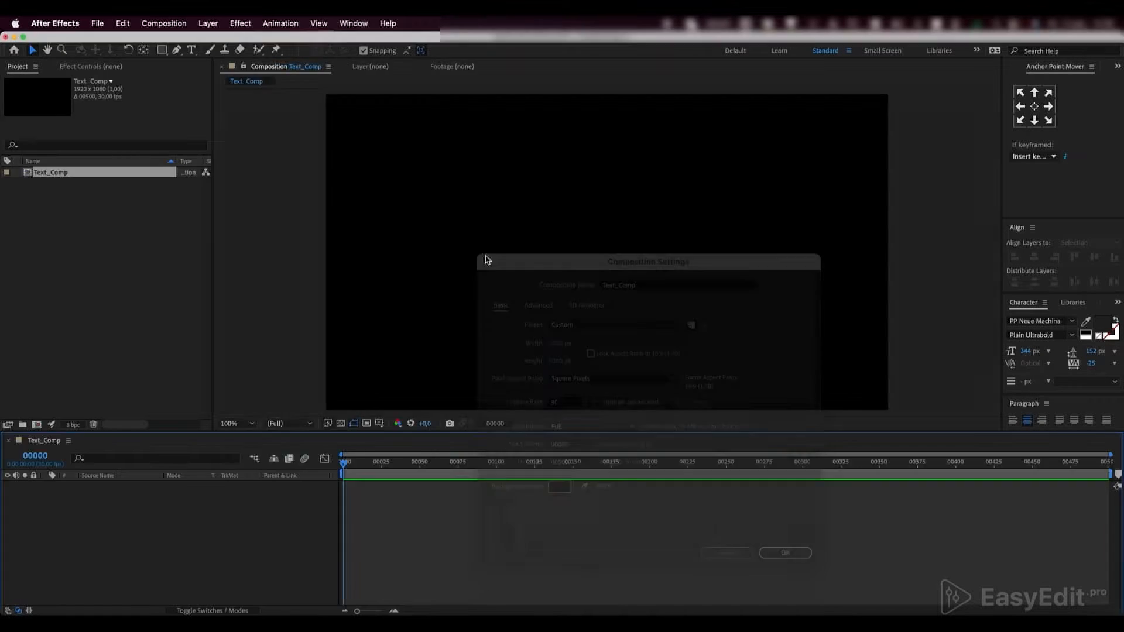
click(785, 553)
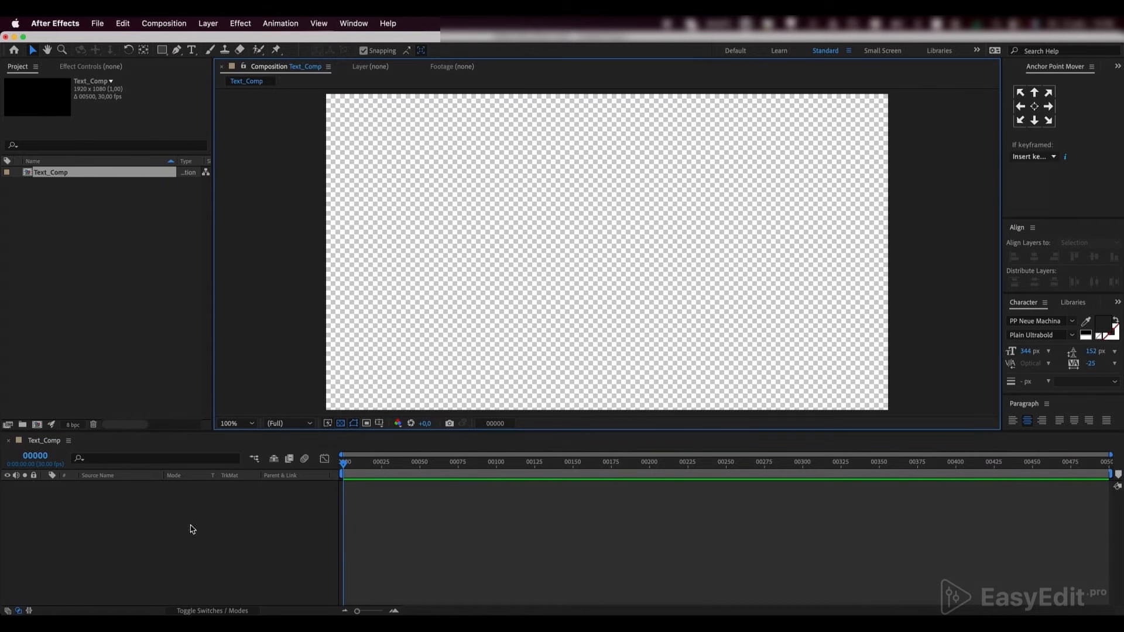
Step: Add a new text layer reading GRUNGY to Text_Comp
right_click(191, 529)
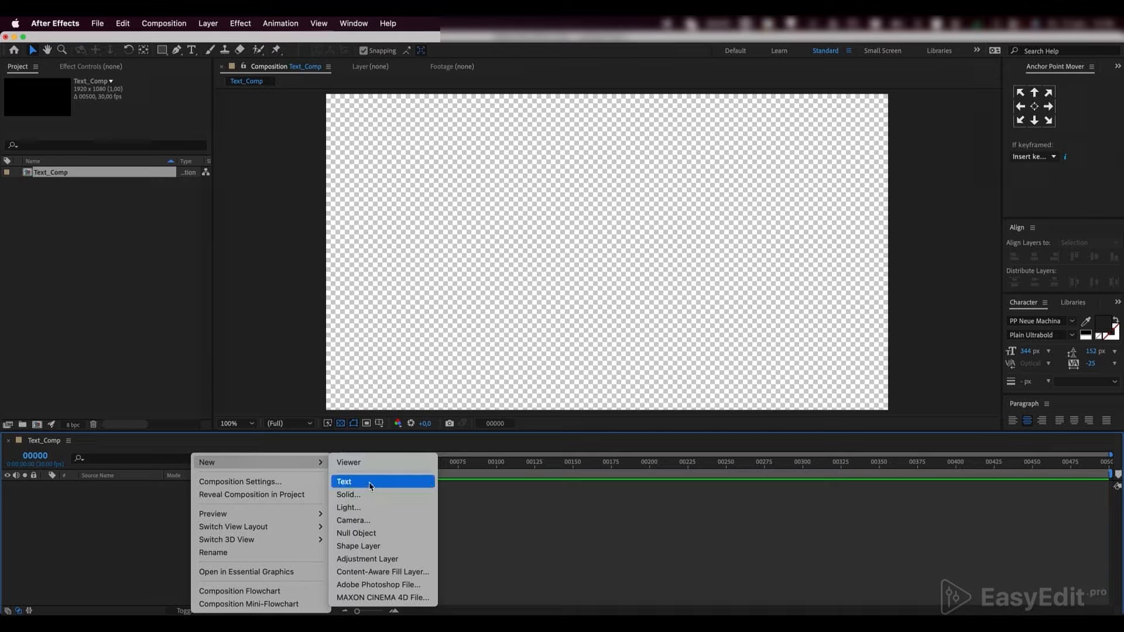
click(343, 481)
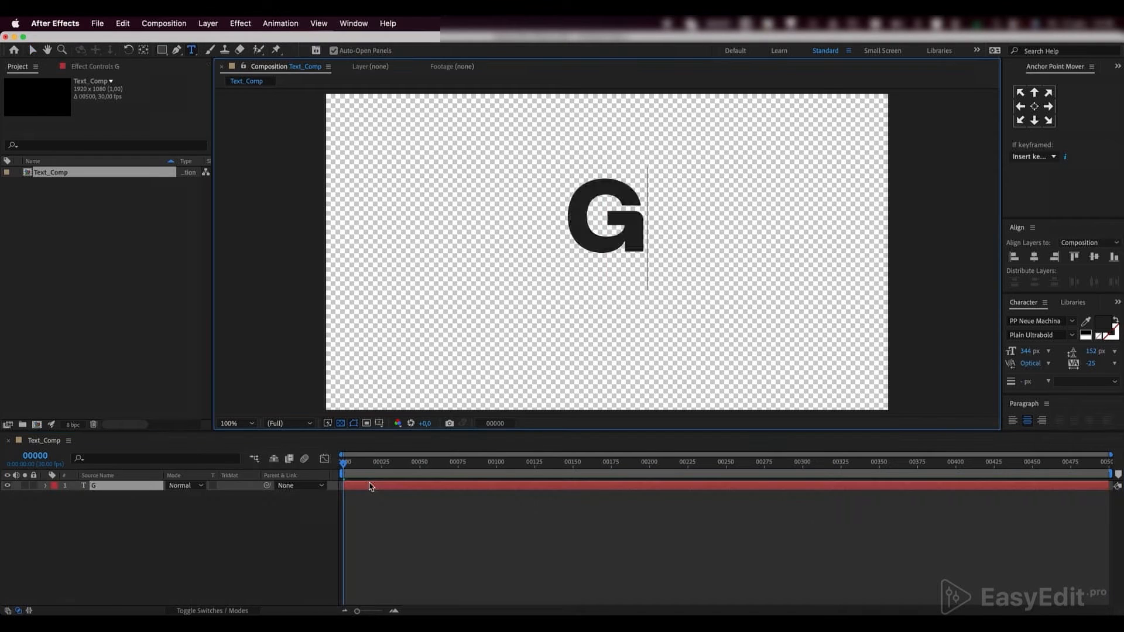
text(RUNGY)
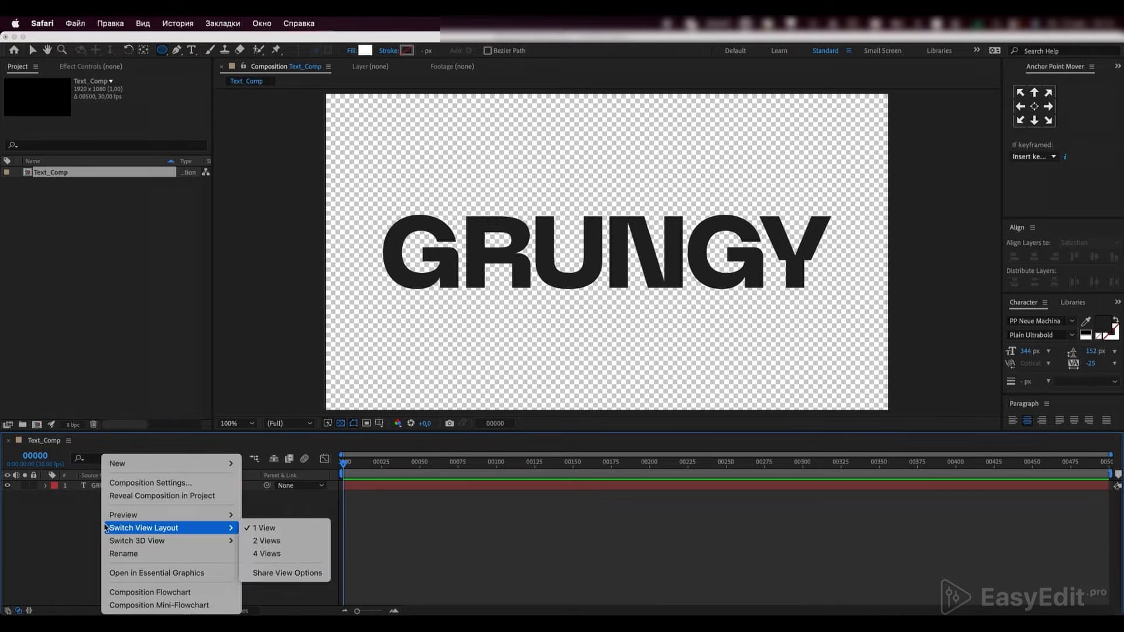
mouse_move(117, 464)
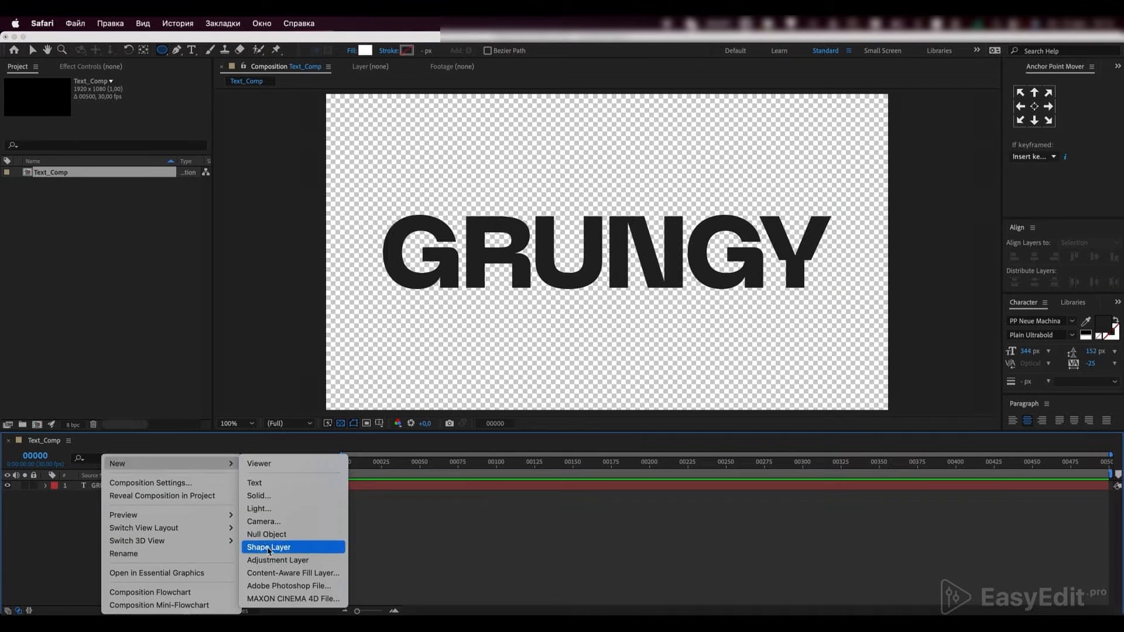
Step: Add a shape layer with two white ellipses over the letters and rename it Ellipses
click(269, 546)
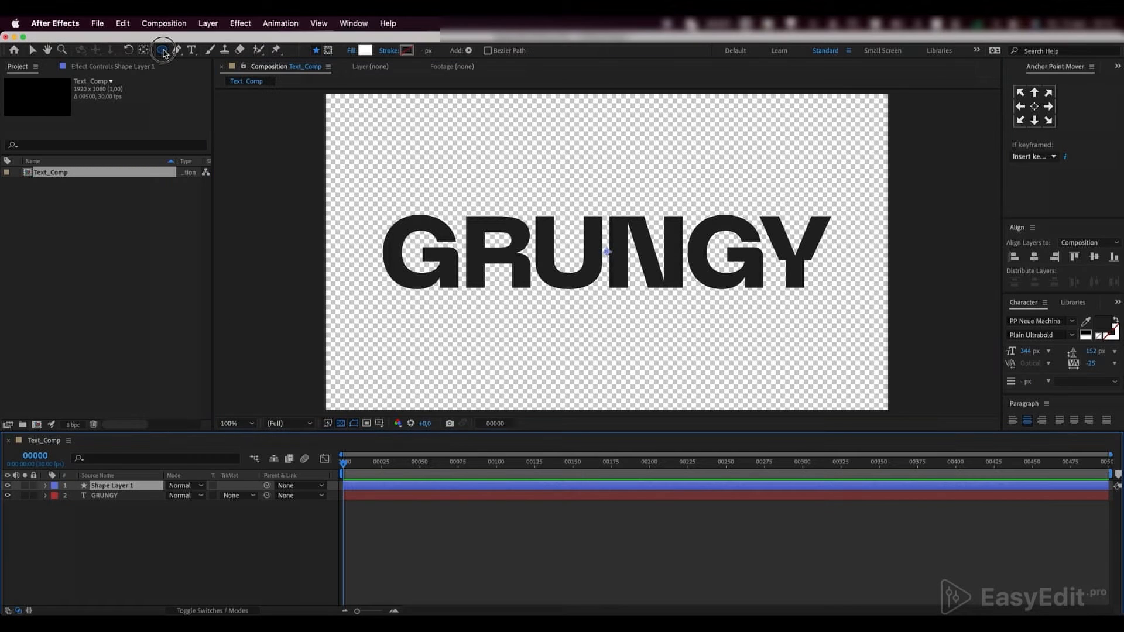
click(164, 49)
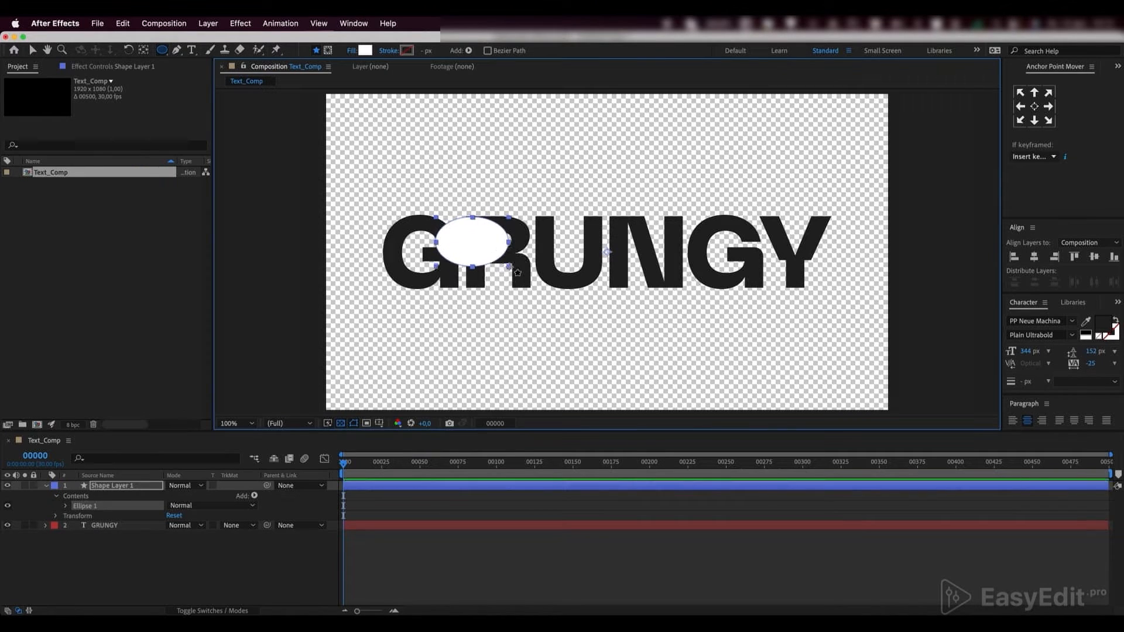
mouse_move(658, 247)
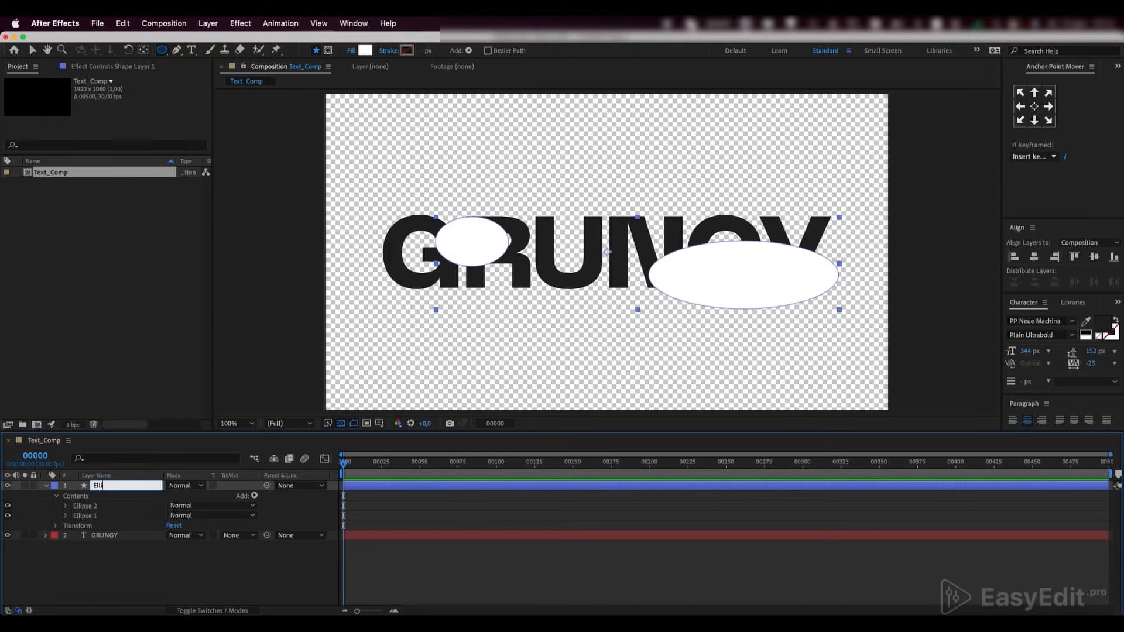
text(Ellipses)
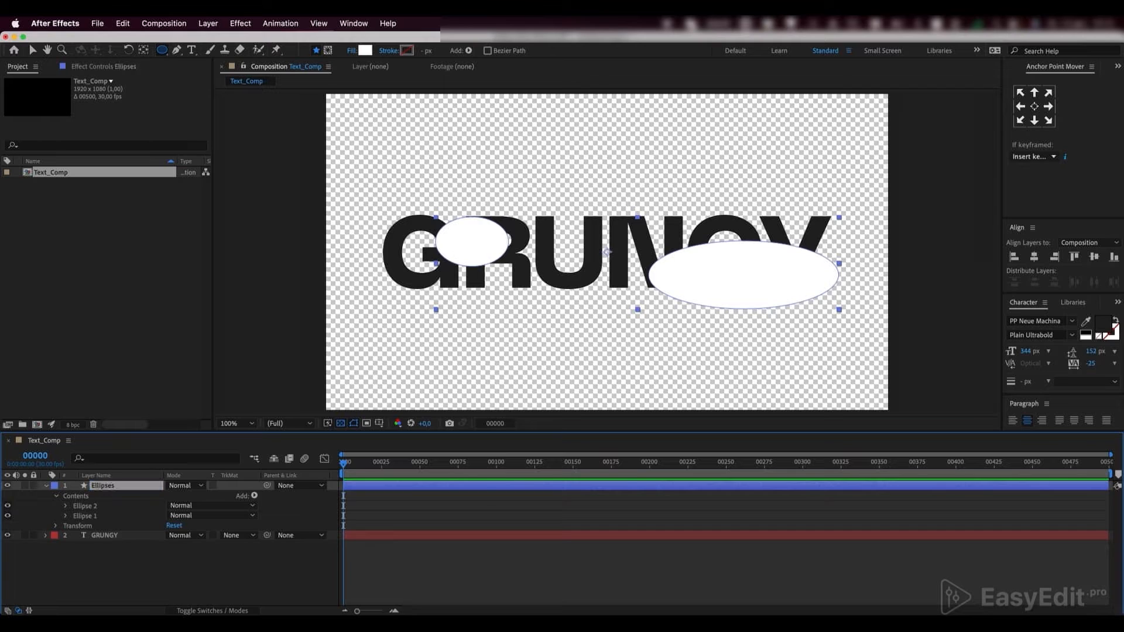
click(1117, 66)
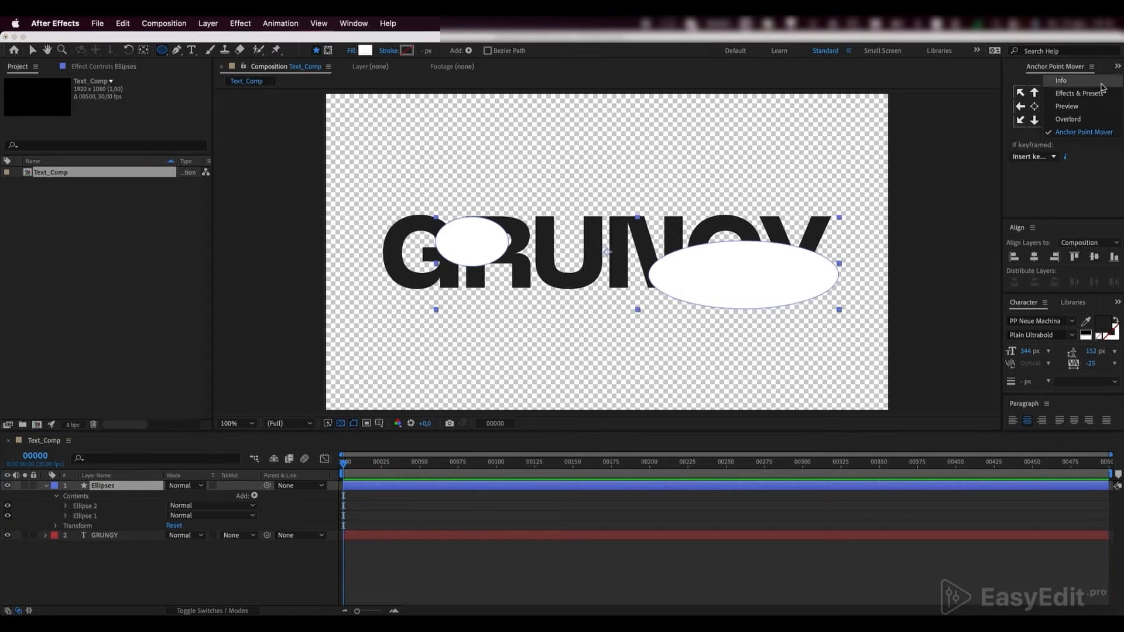
Step: Apply Solid Composite to the Ellipses layer with a black colour
click(1082, 93)
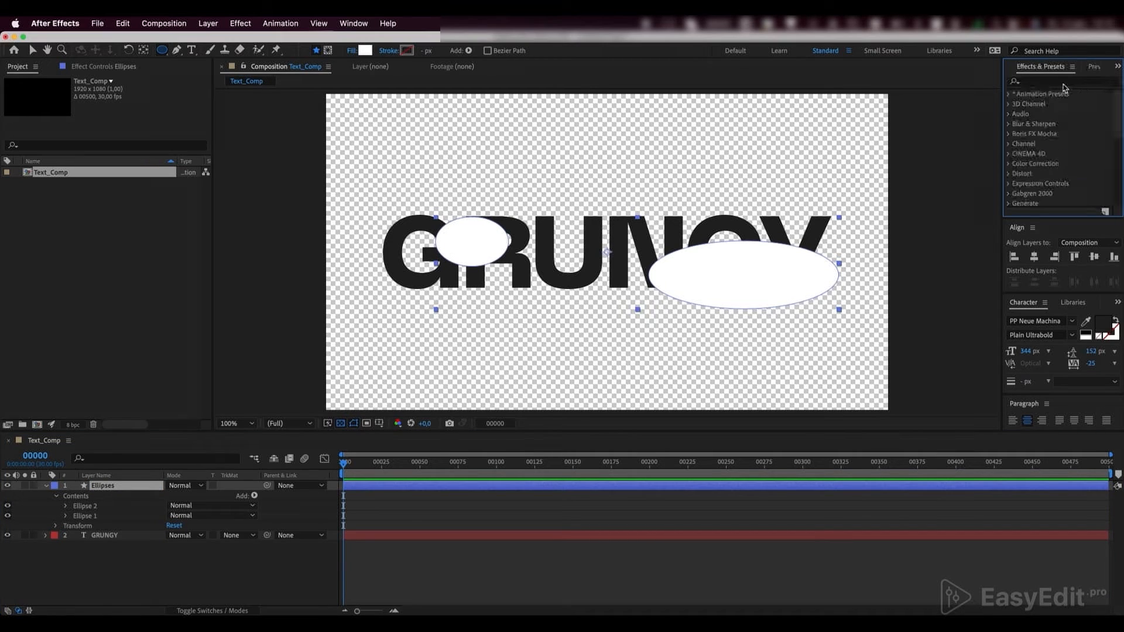
text(solid c)
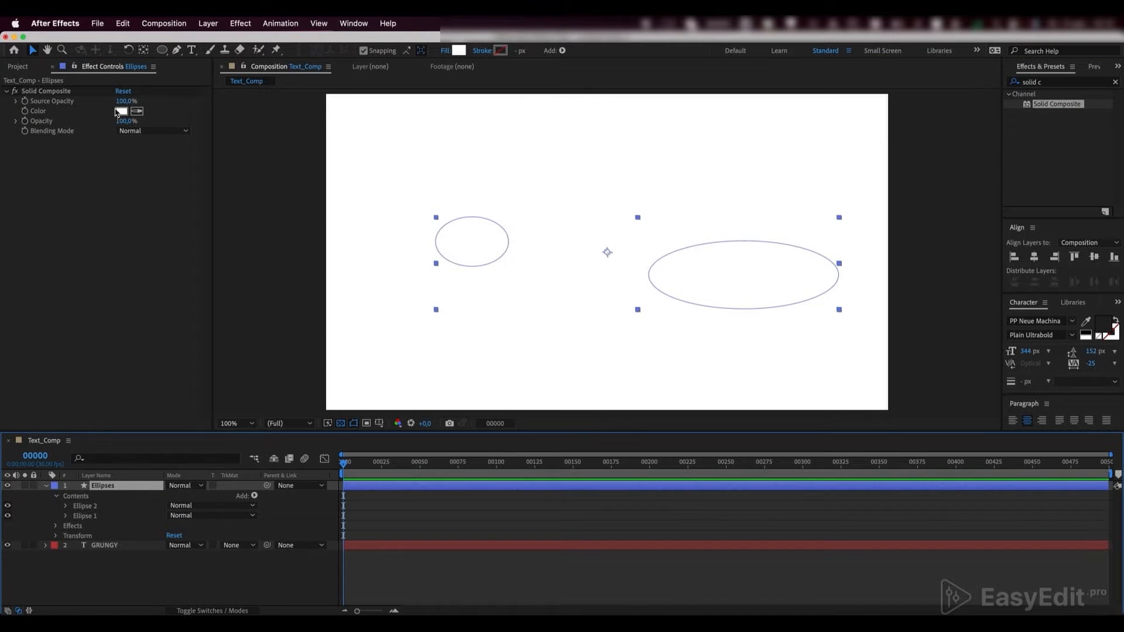
click(121, 112)
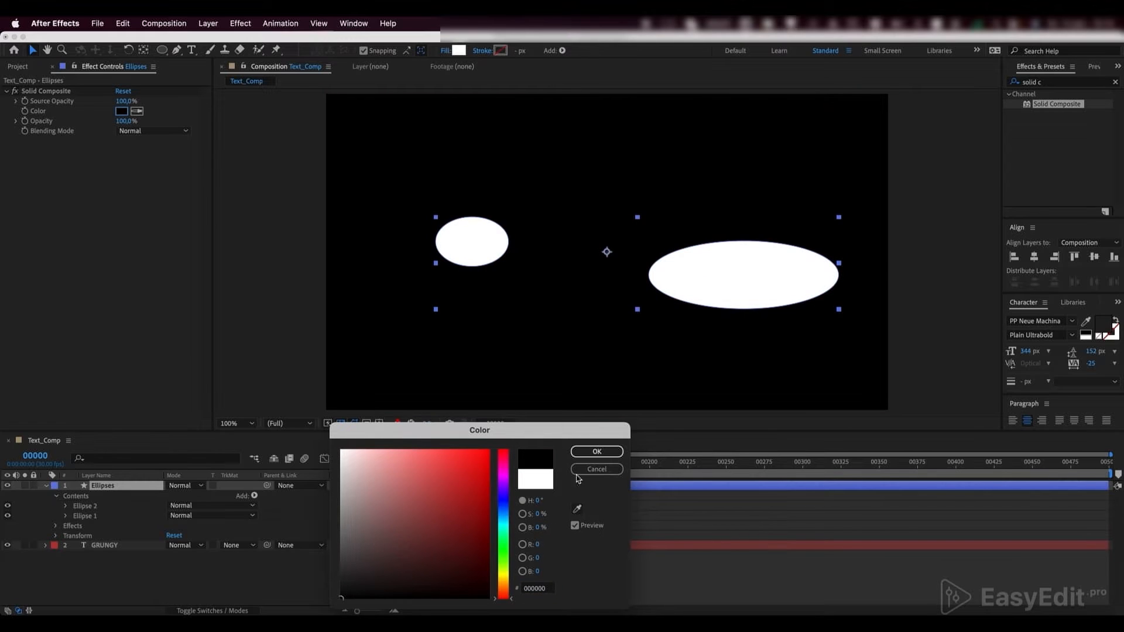
click(596, 452)
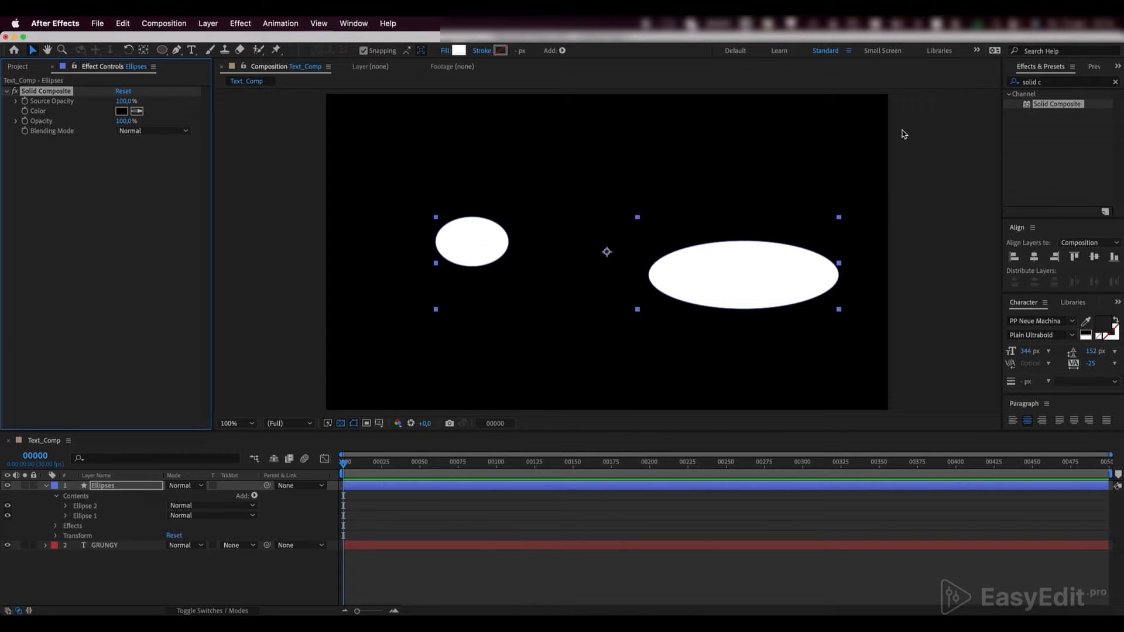
Step: Apply Fast Box Blur at radius about 70 with Repeat Edge Pixels enabled
text(f)
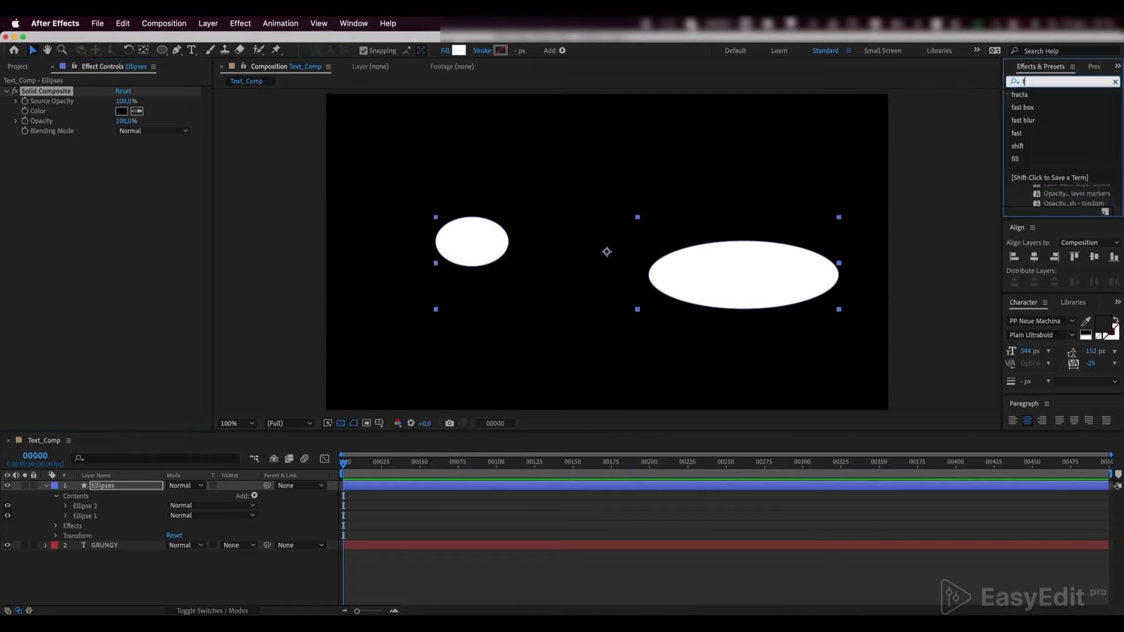
text(ast box)
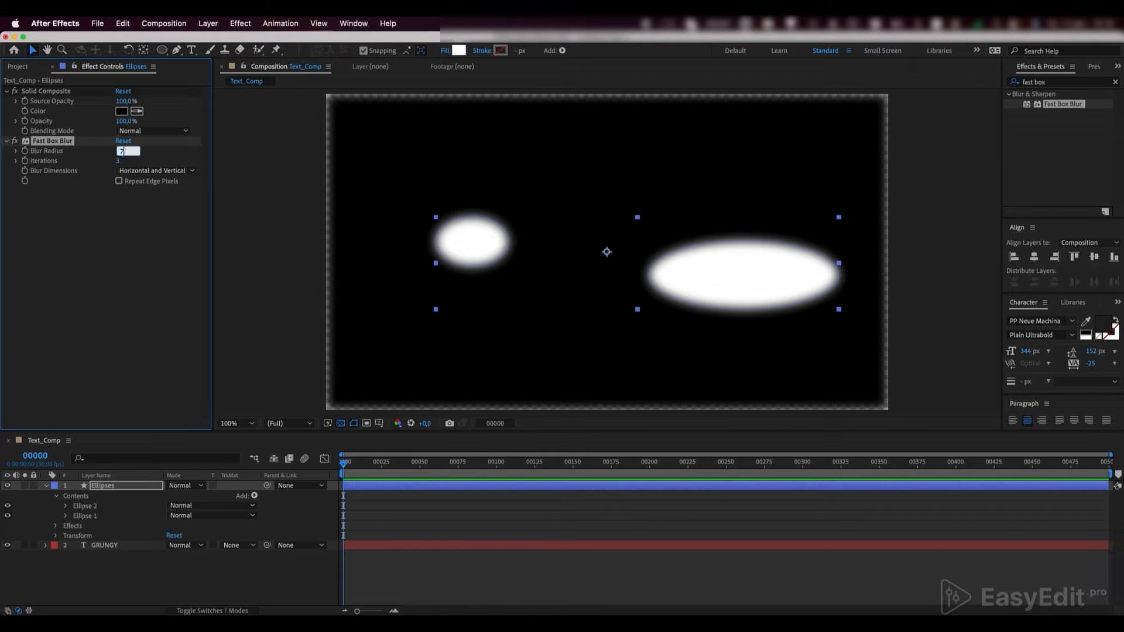
text(70)
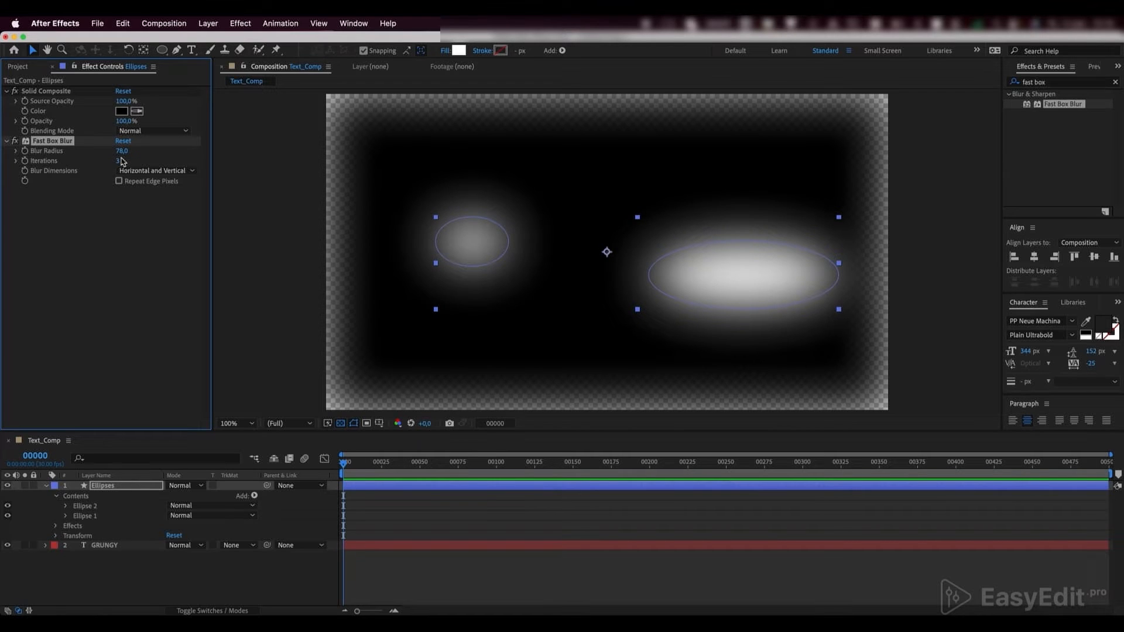
click(119, 180)
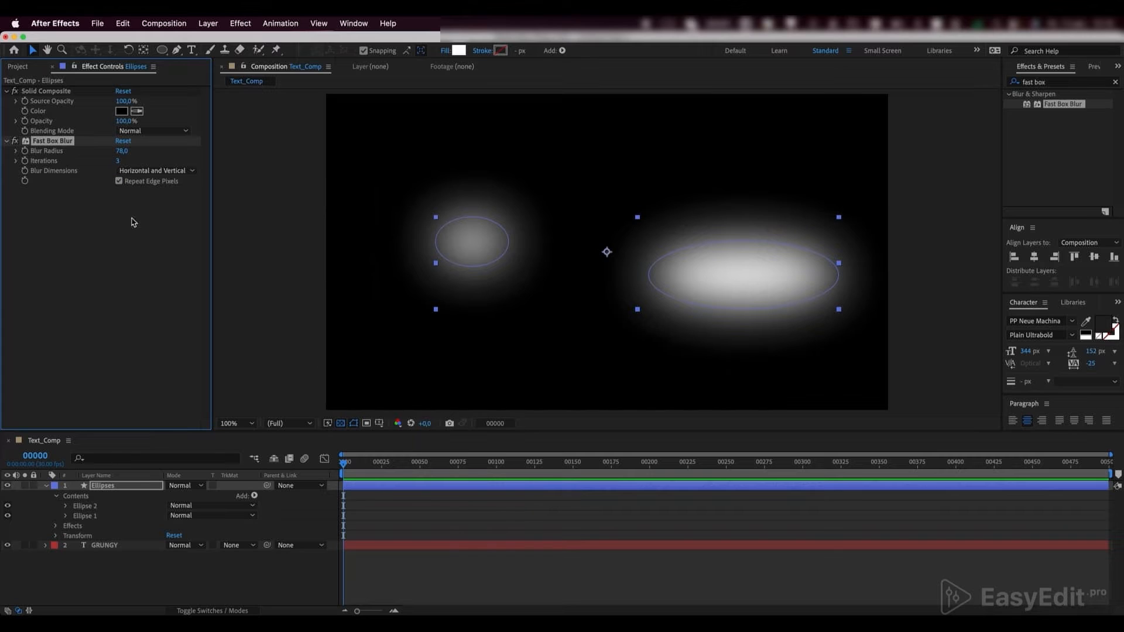
Step: Give Ellipse 2's position a wiggle(1.3,25) expression
click(66, 506)
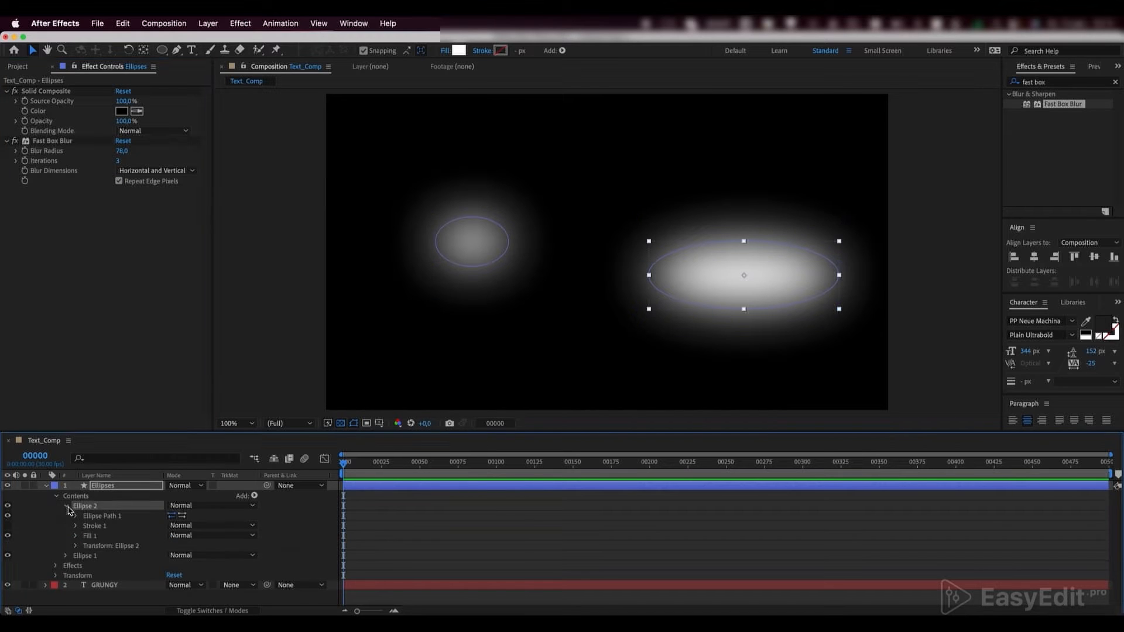
click(76, 545)
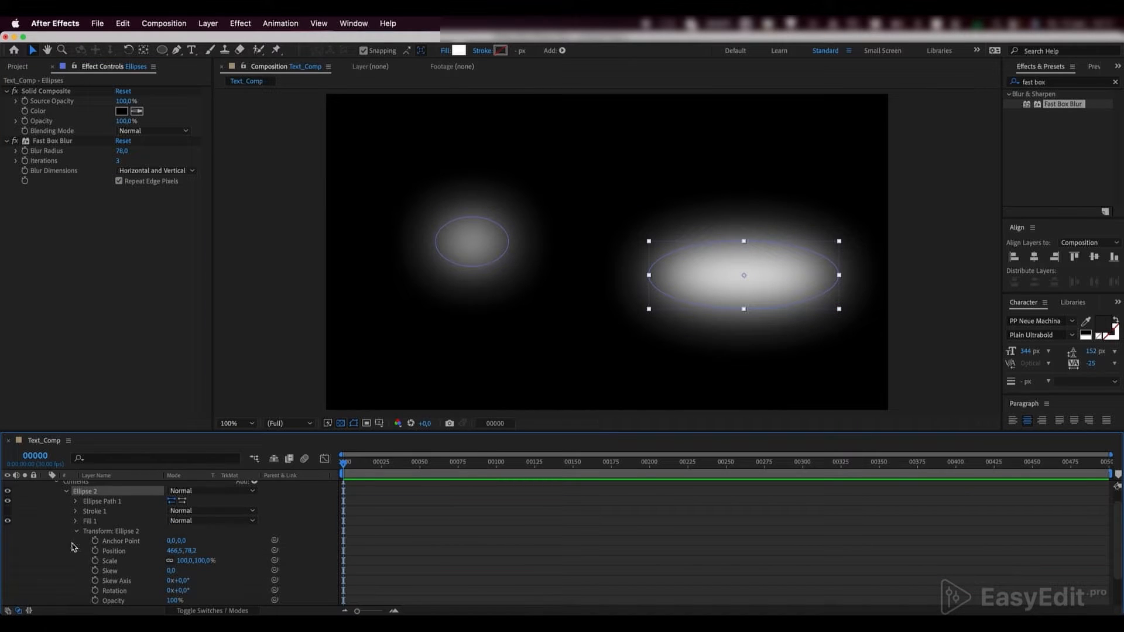
mouse_move(95, 553)
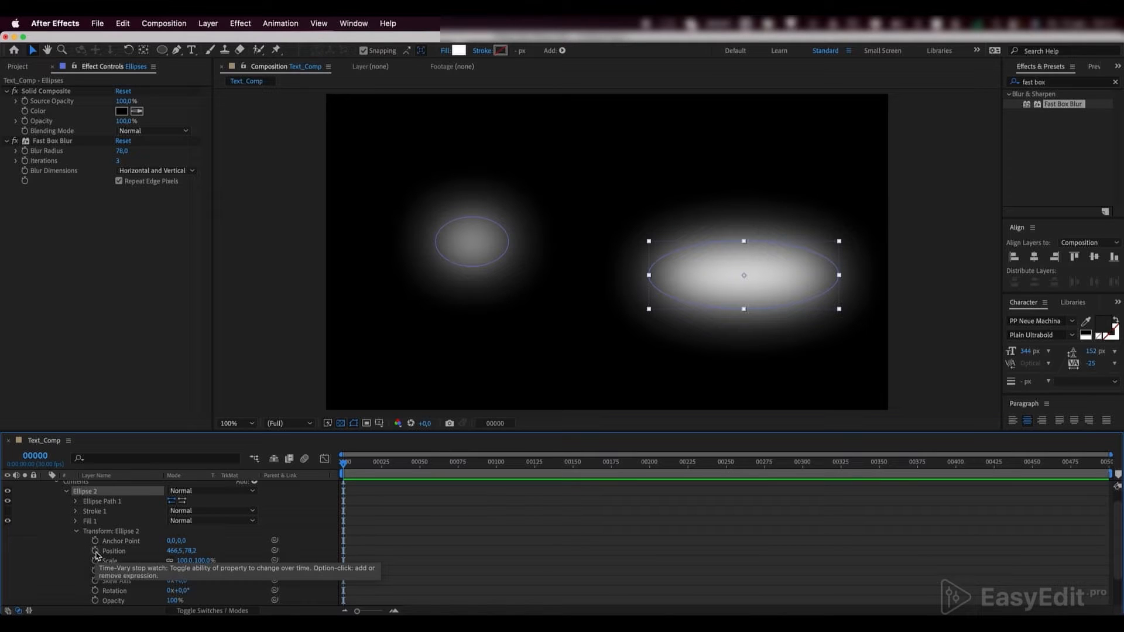
click(95, 551)
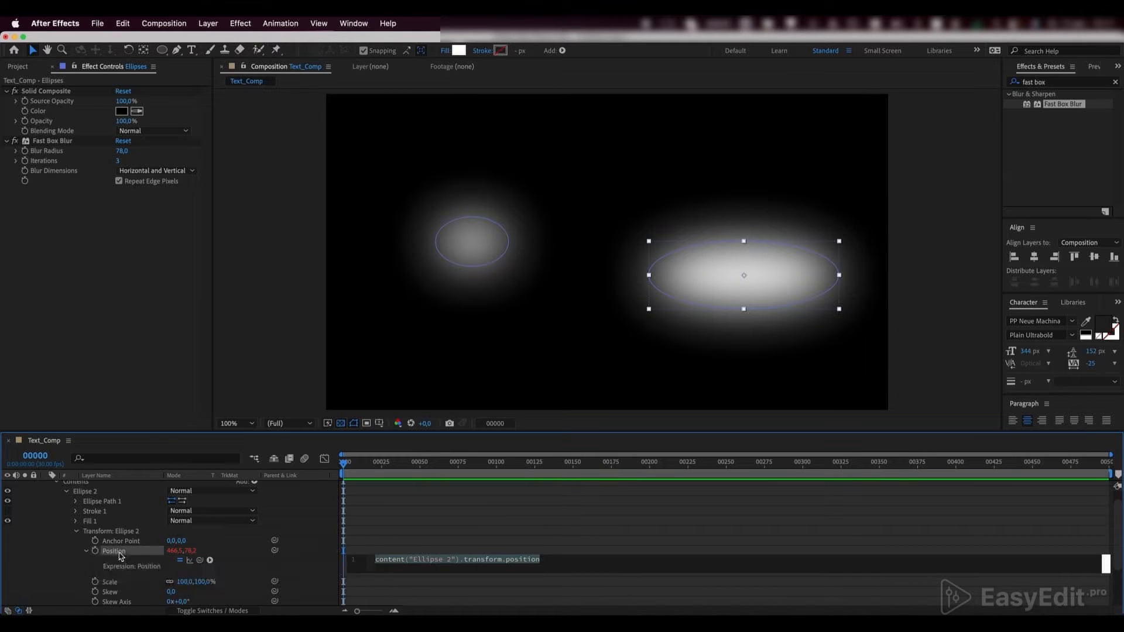
text(wiggle()
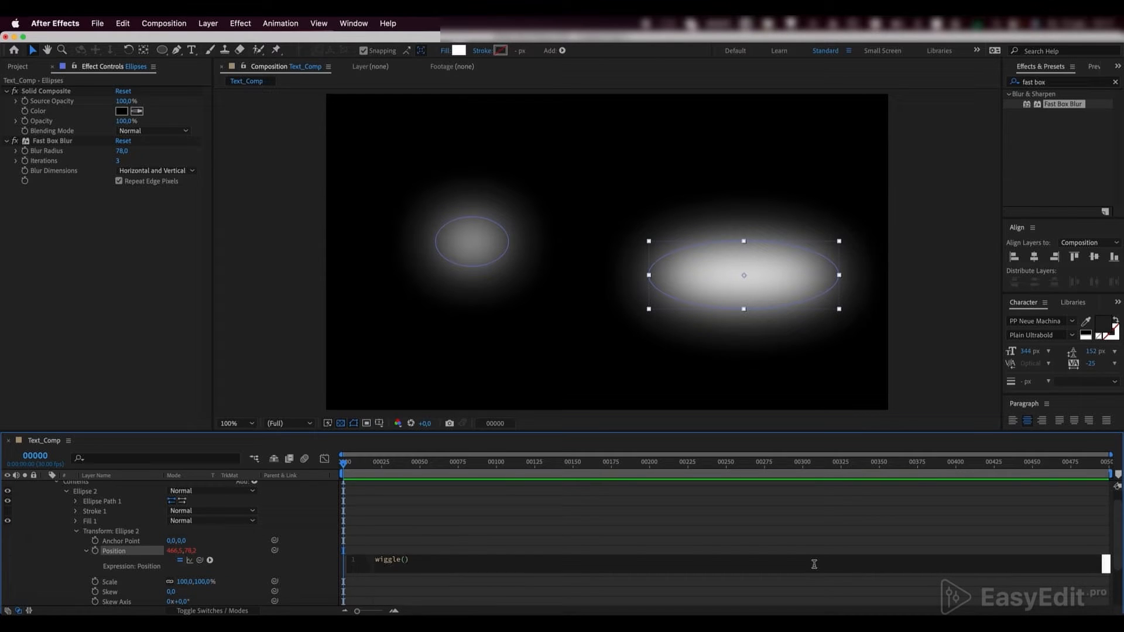
text(1.3,25)
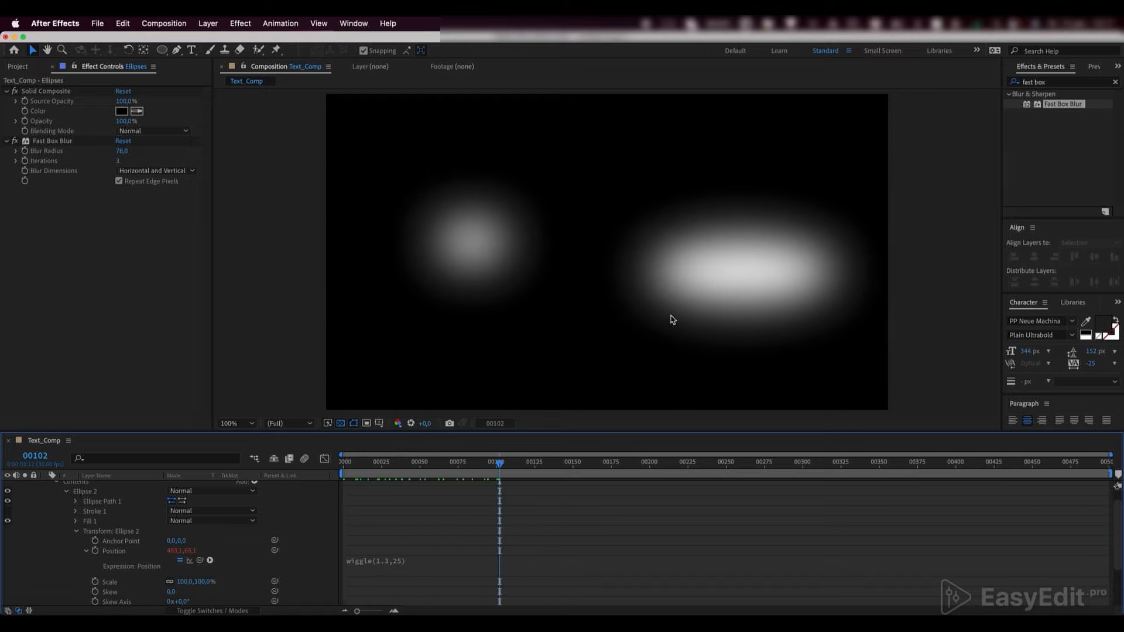
click(405, 561)
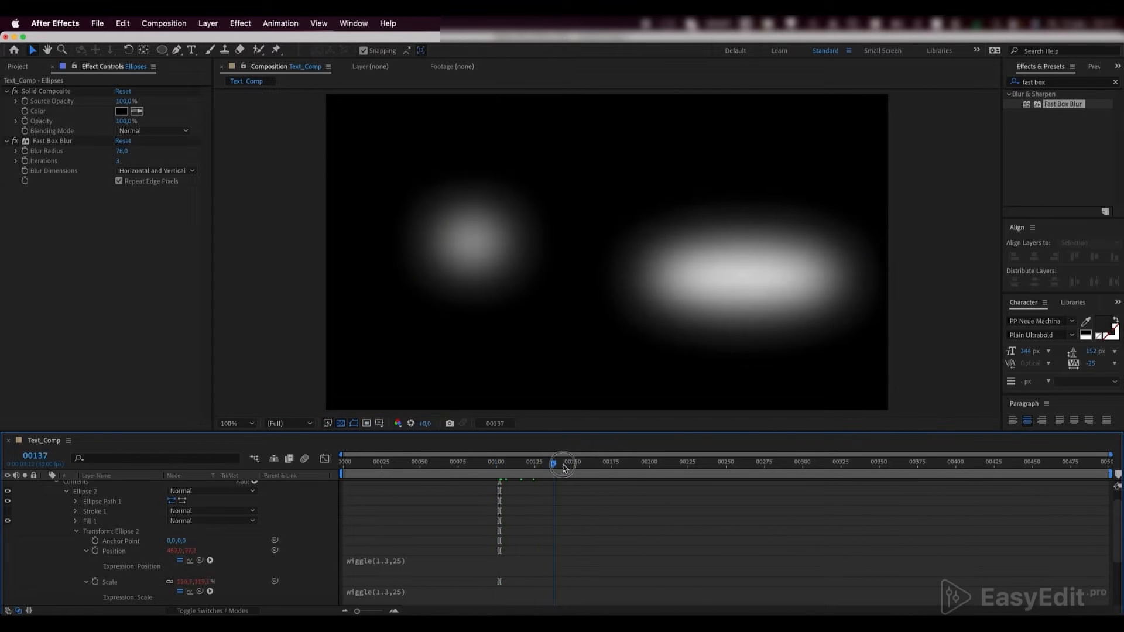
Step: Scrub the timeline to preview the wiggling ellipse
drag(555, 466, 538, 467)
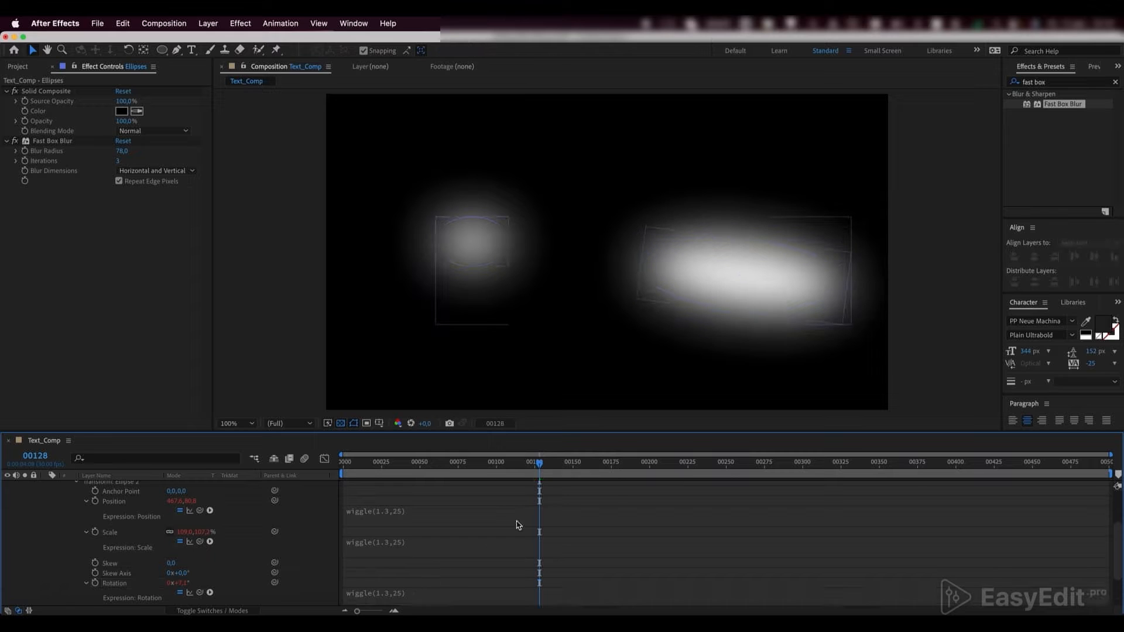
drag(540, 463, 449, 463)
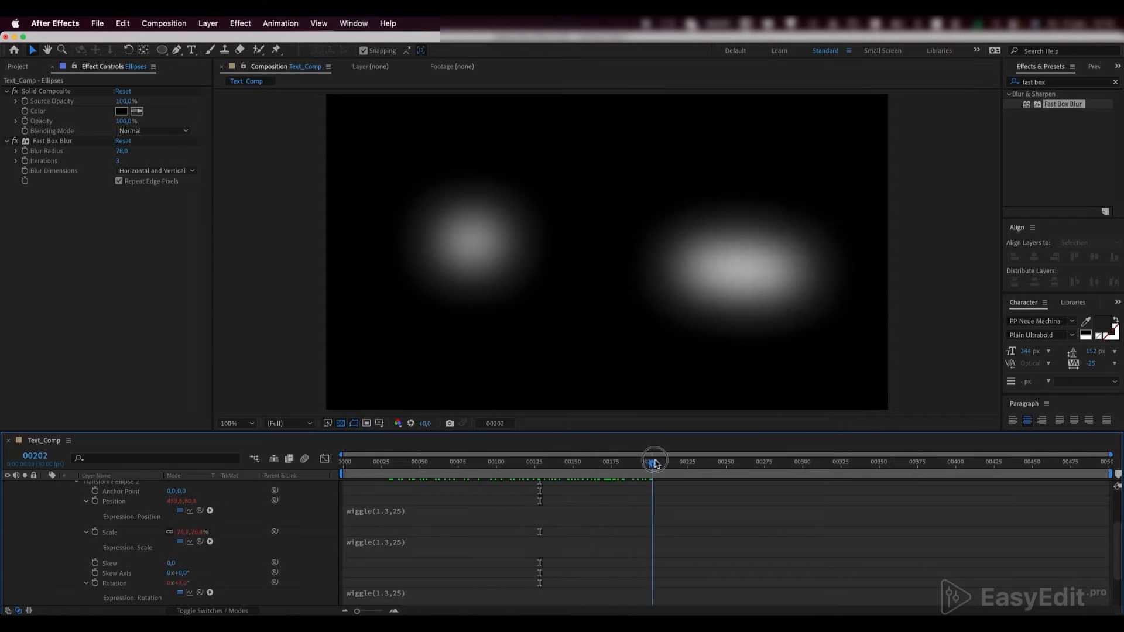
drag(653, 462, 666, 461)
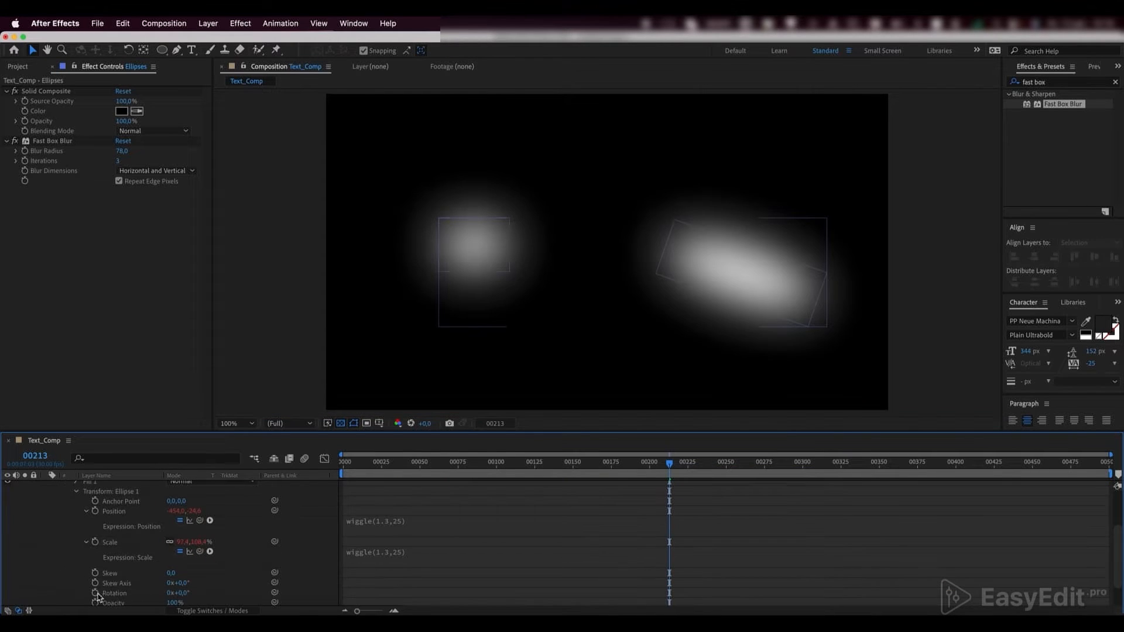
Step: Scrub the playhead to preview both ellipses drifting with their wiggle expressions
drag(667, 467, 591, 468)
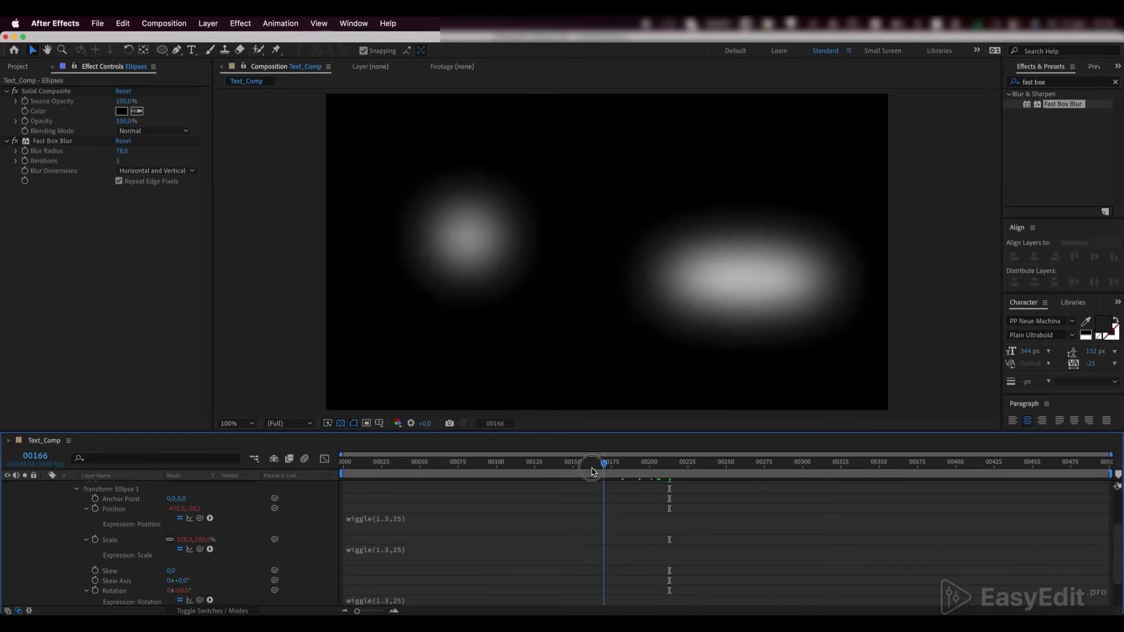
drag(592, 471, 447, 470)
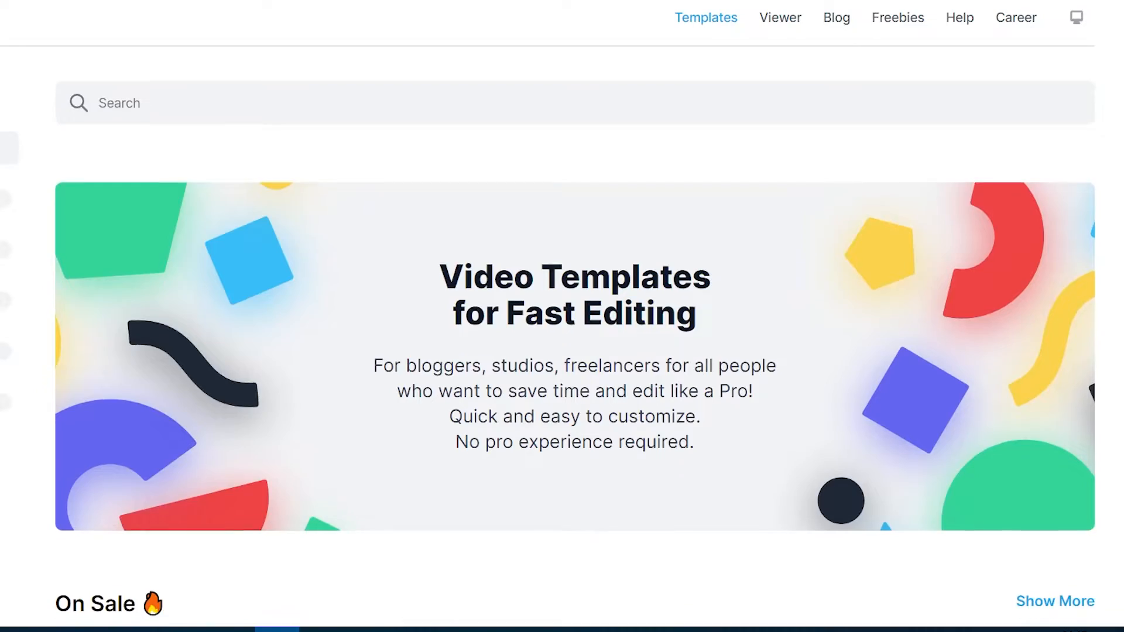
Step: Browse the EasyEdit.pro templates page and open the After Effects version of Titles Pro
scroll(down, 3)
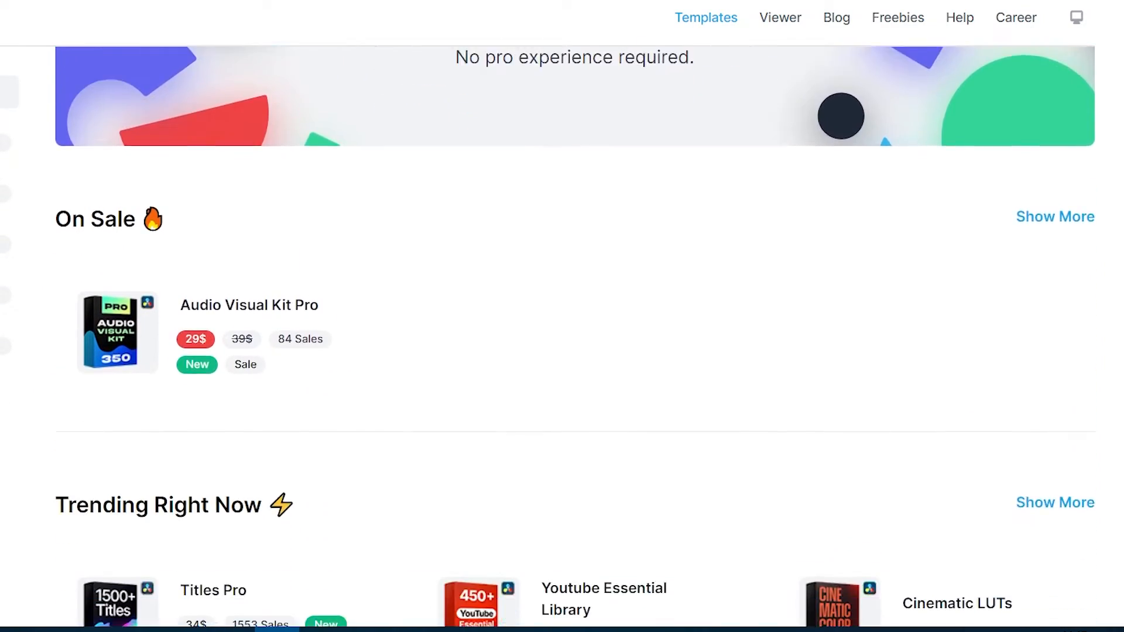
scroll(down, 3)
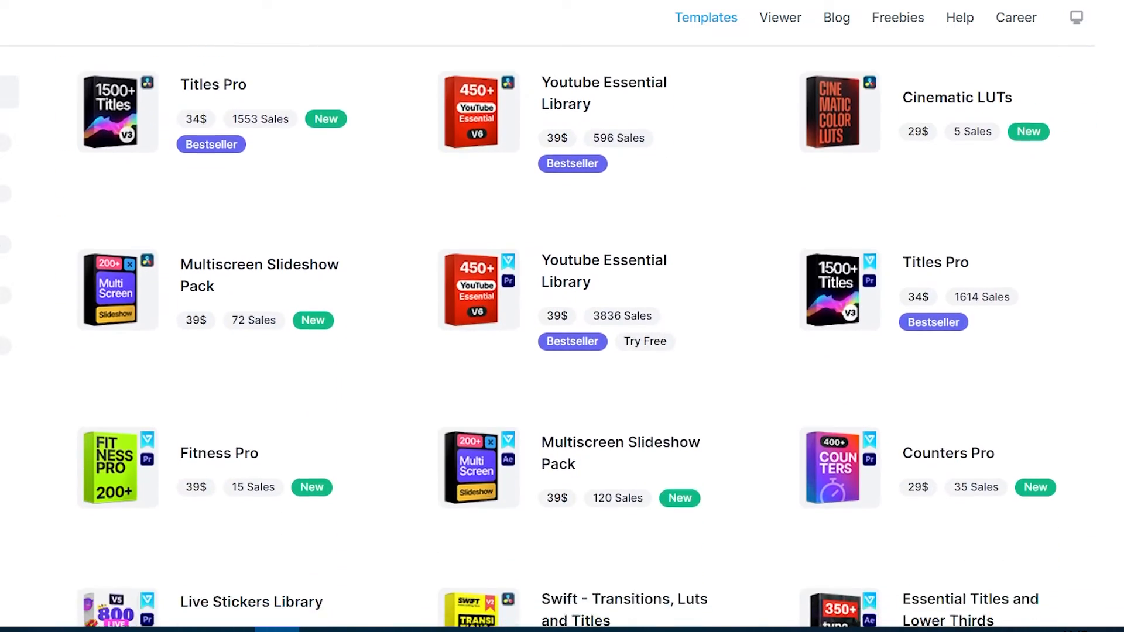
scroll(down, 3)
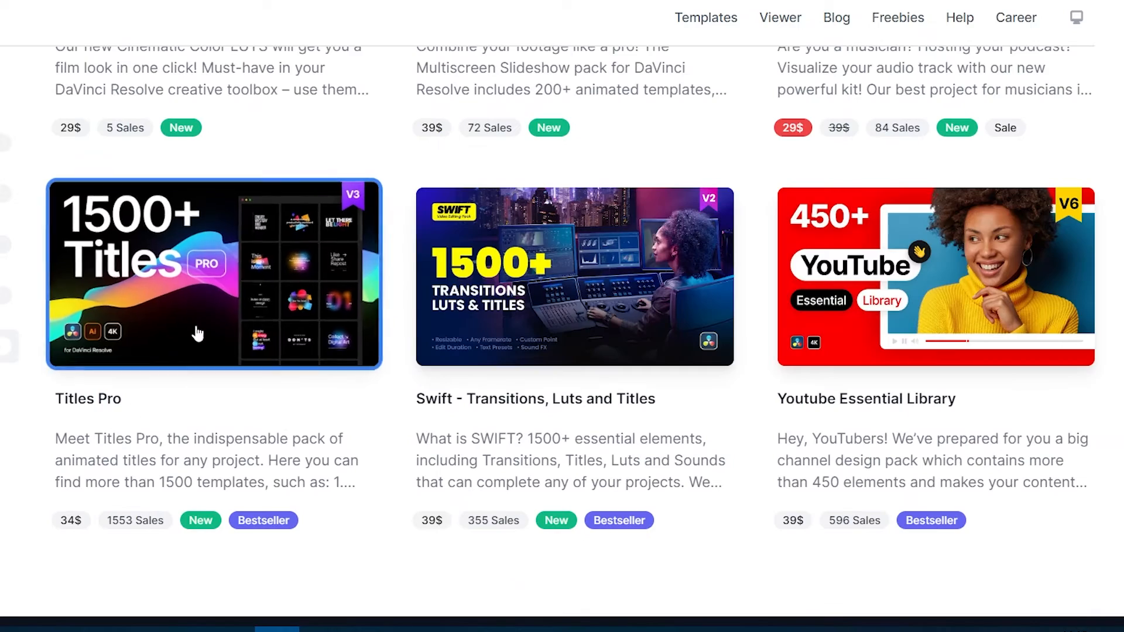
click(213, 274)
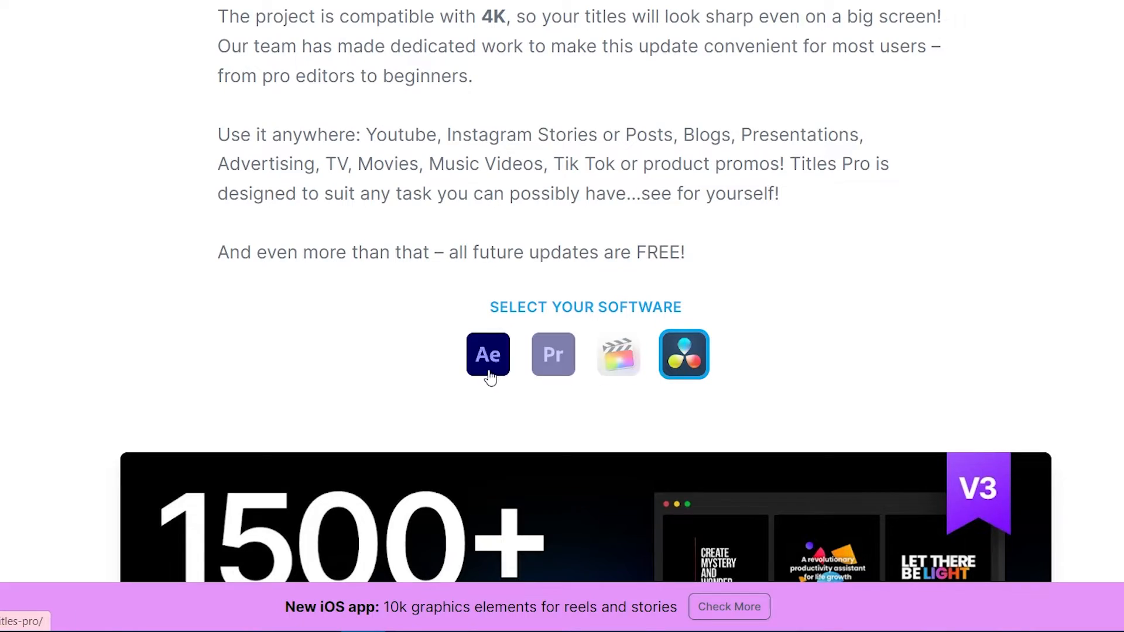
click(487, 353)
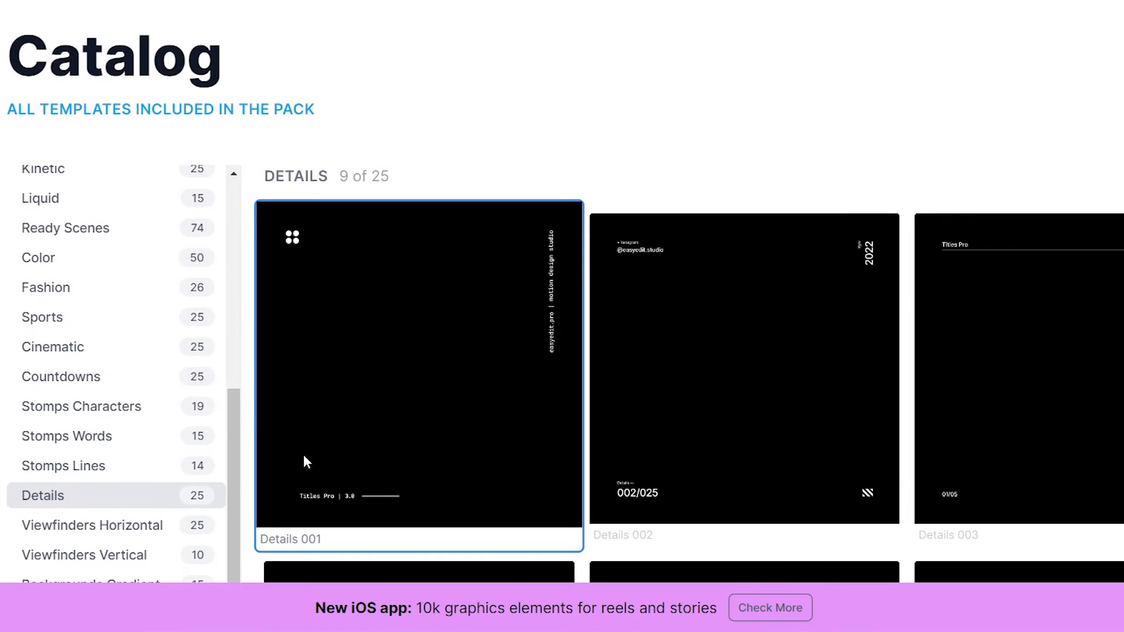
Step: Preview the Details 001 template and scroll the After Effects templates listing
click(53, 346)
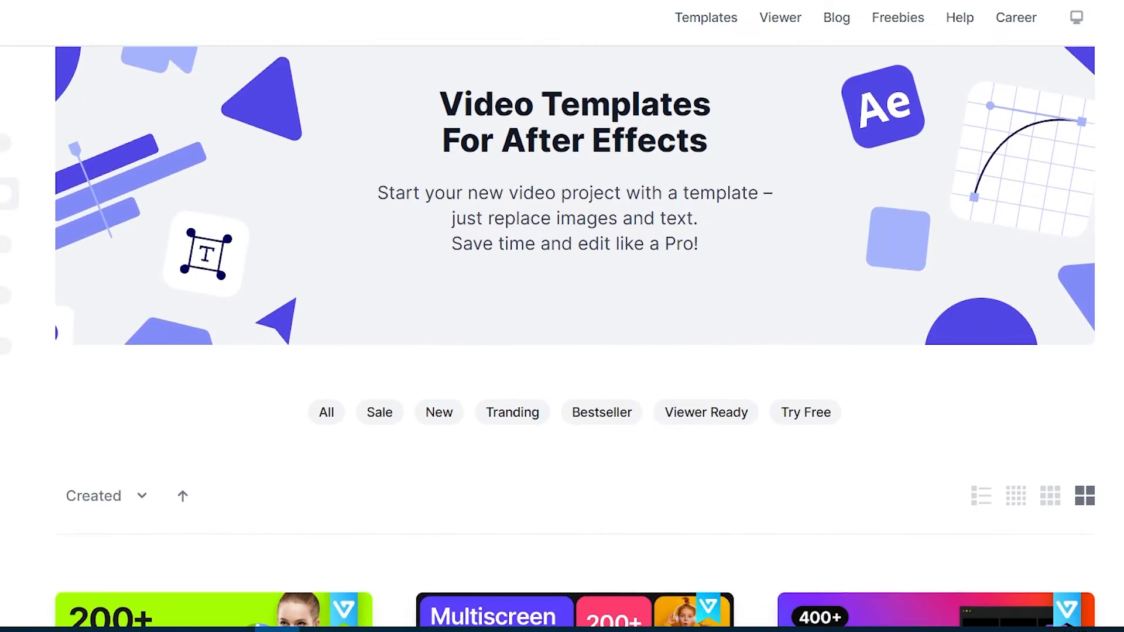
scroll(down, 3)
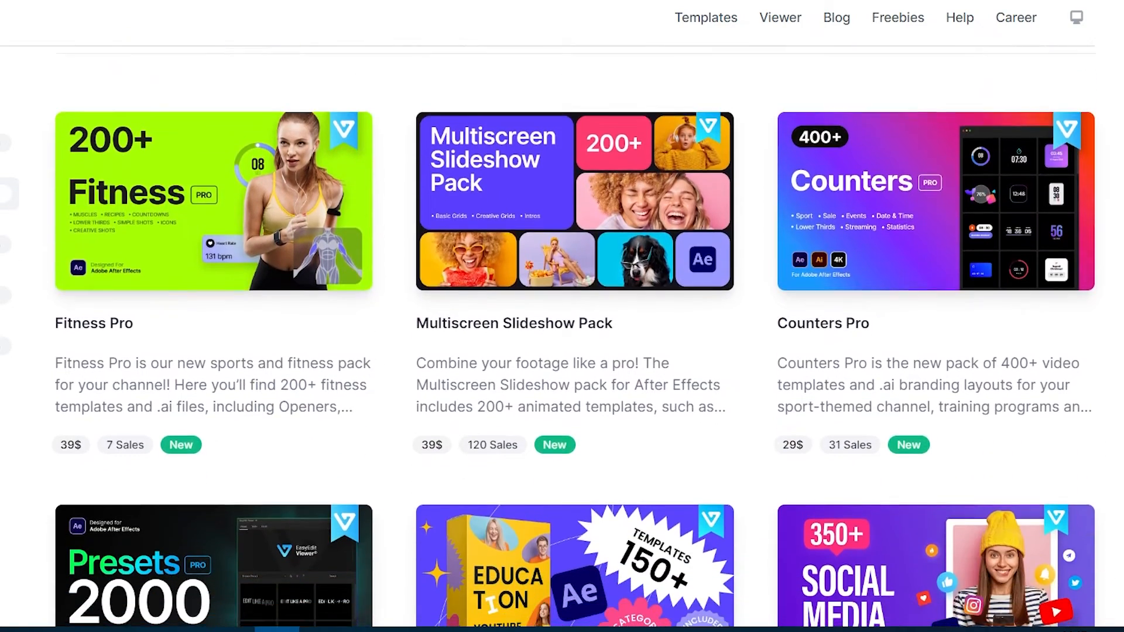
scroll(down, 3)
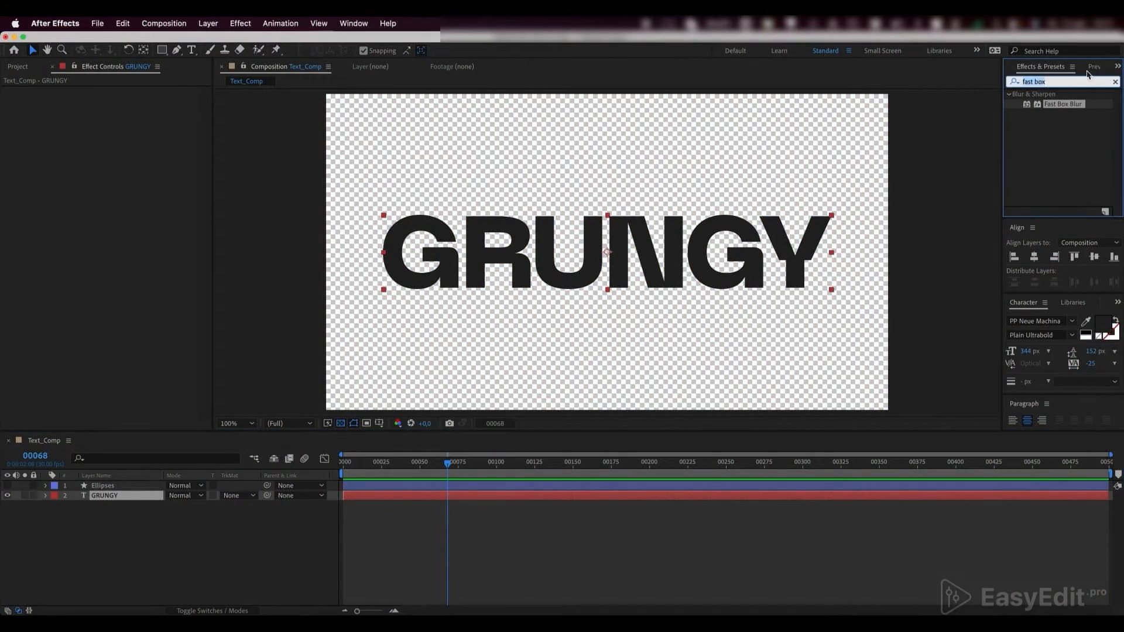
Step: Apply Camera Lens Blur to GRUNGY with Blur Radius 75
text(camera len)
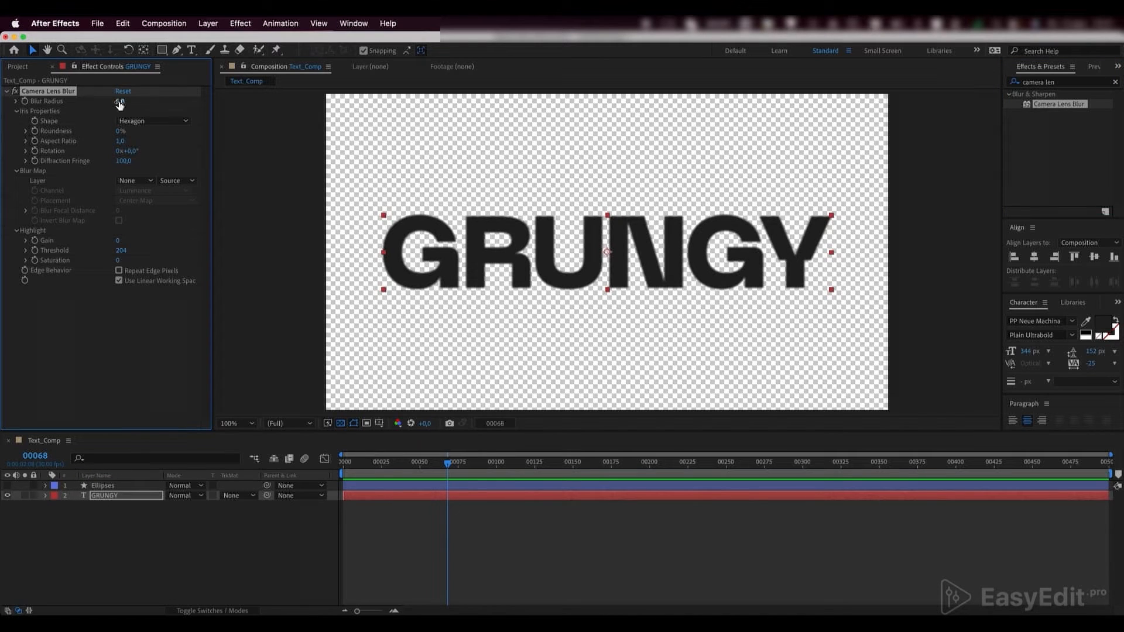
drag(121, 100, 134, 100)
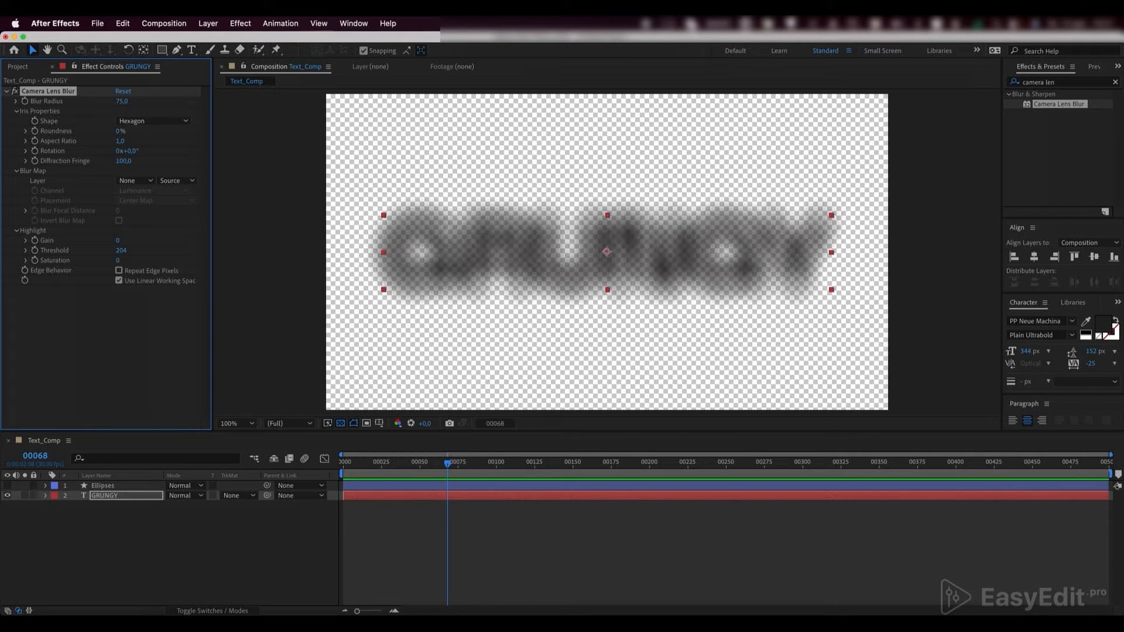
Step: Set the Blur Map Layer to Ellipses using its Effects & Masks
click(135, 181)
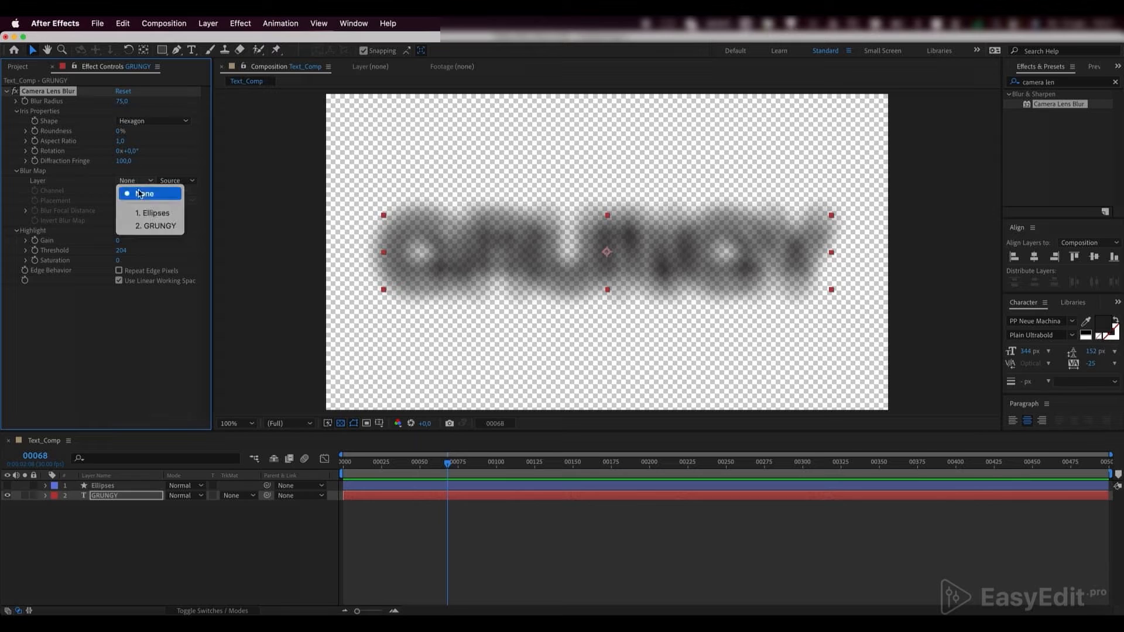
click(152, 212)
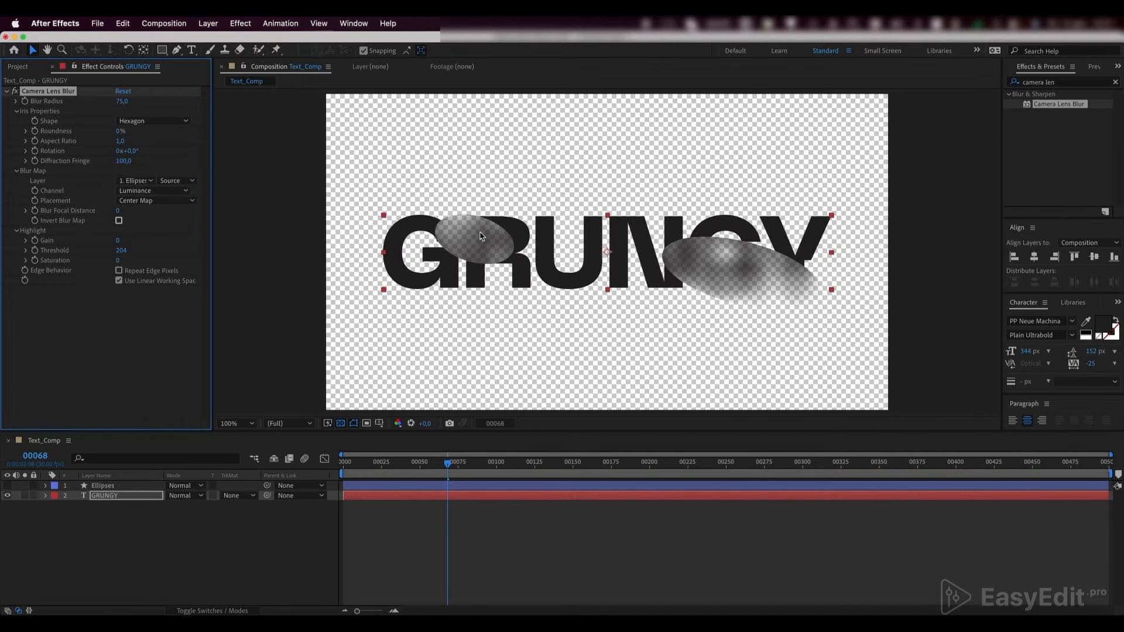
click(174, 180)
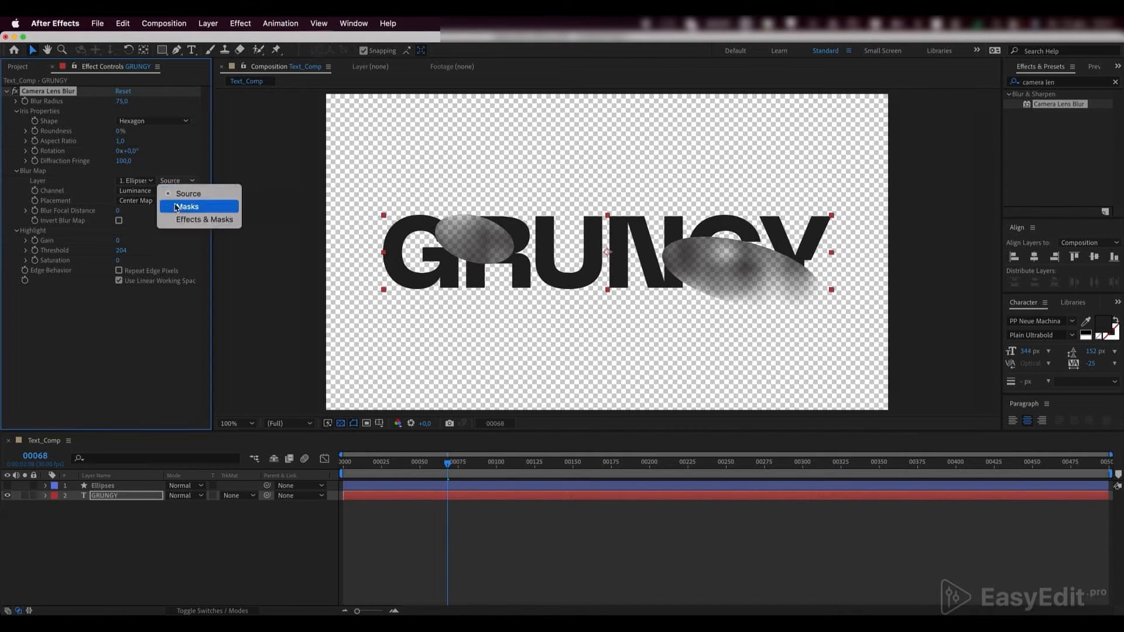
click(203, 219)
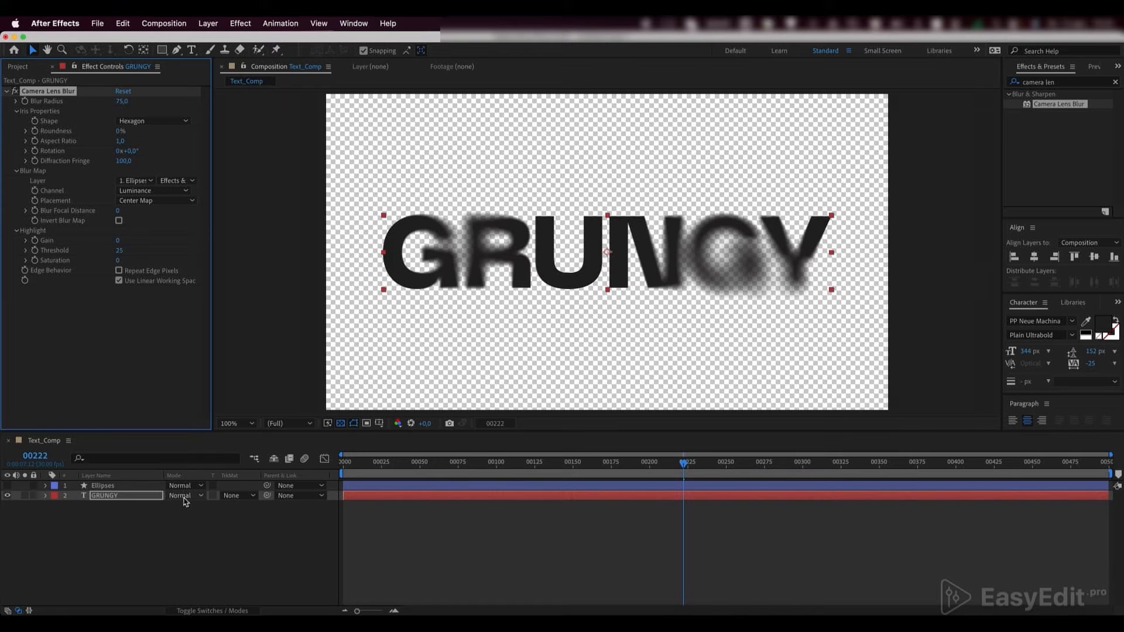
Step: Set the GRUNGY layer's blending mode to Dissolve
click(182, 496)
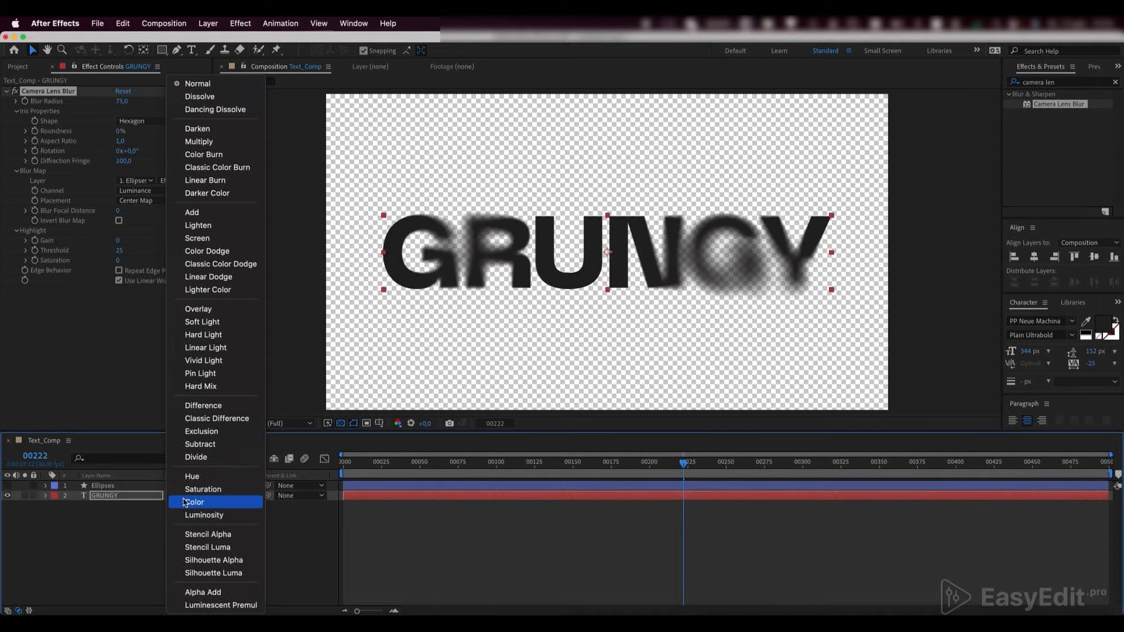
click(199, 96)
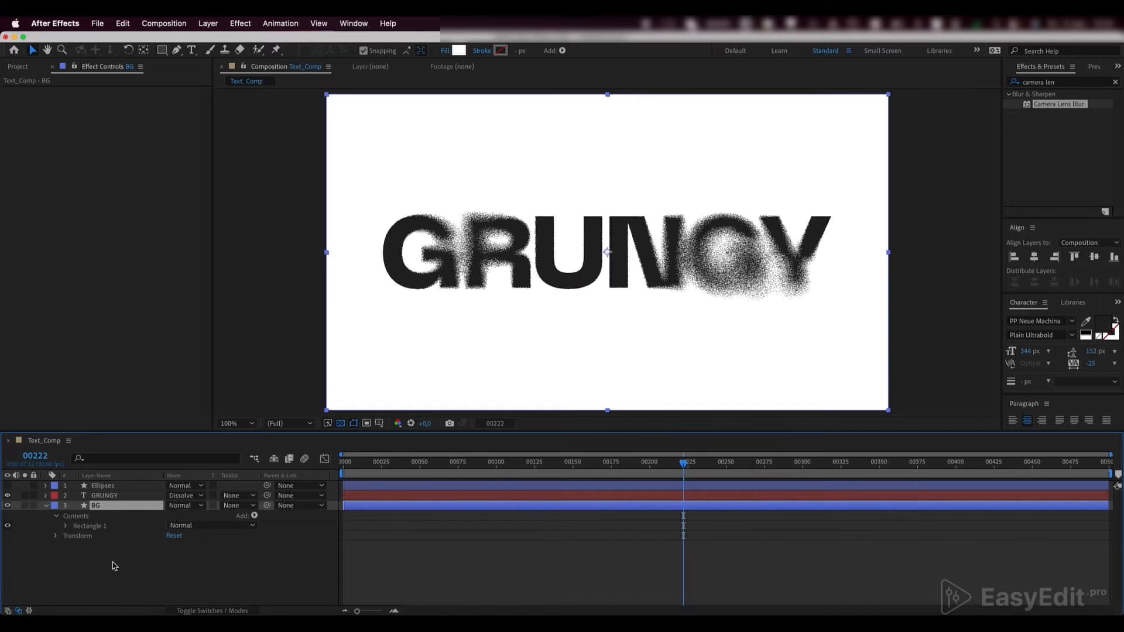
Step: Set the BG shape layer's fill colour to light grey C4C4C4
click(459, 50)
text(C4C4C4)
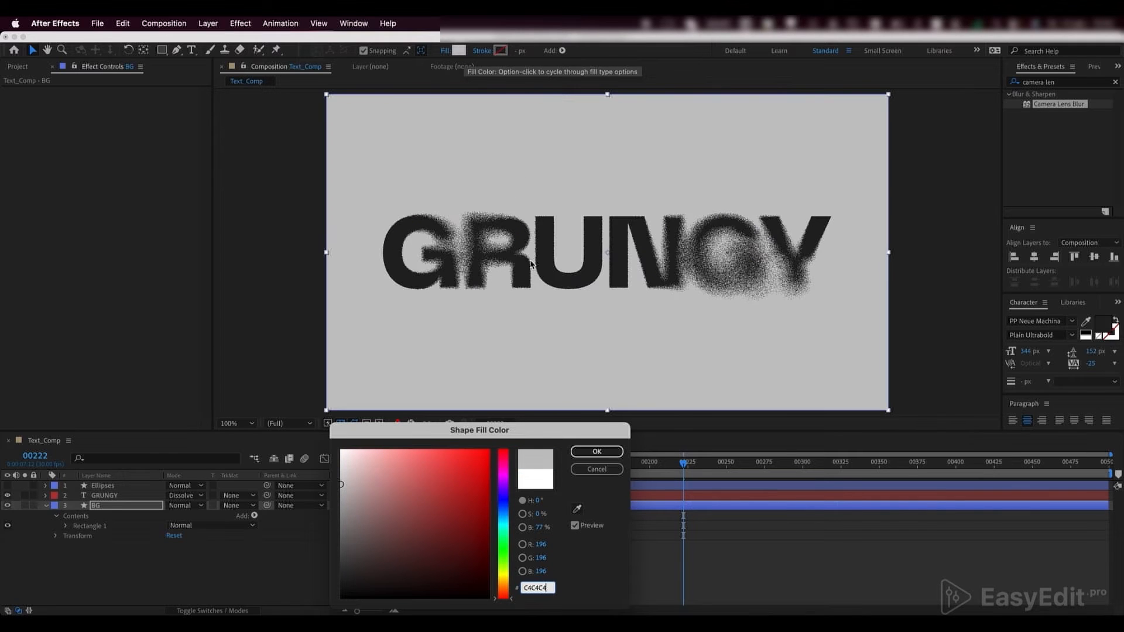
click(596, 452)
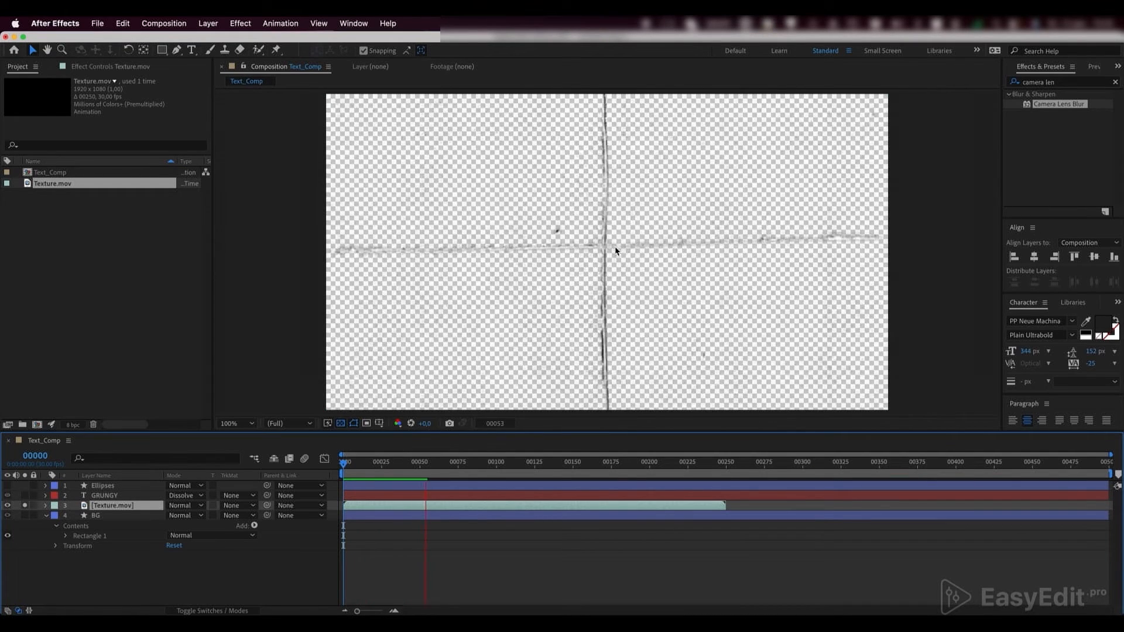
Step: Scrub the timeline to where the Texture.mov clip runs out
click(452, 462)
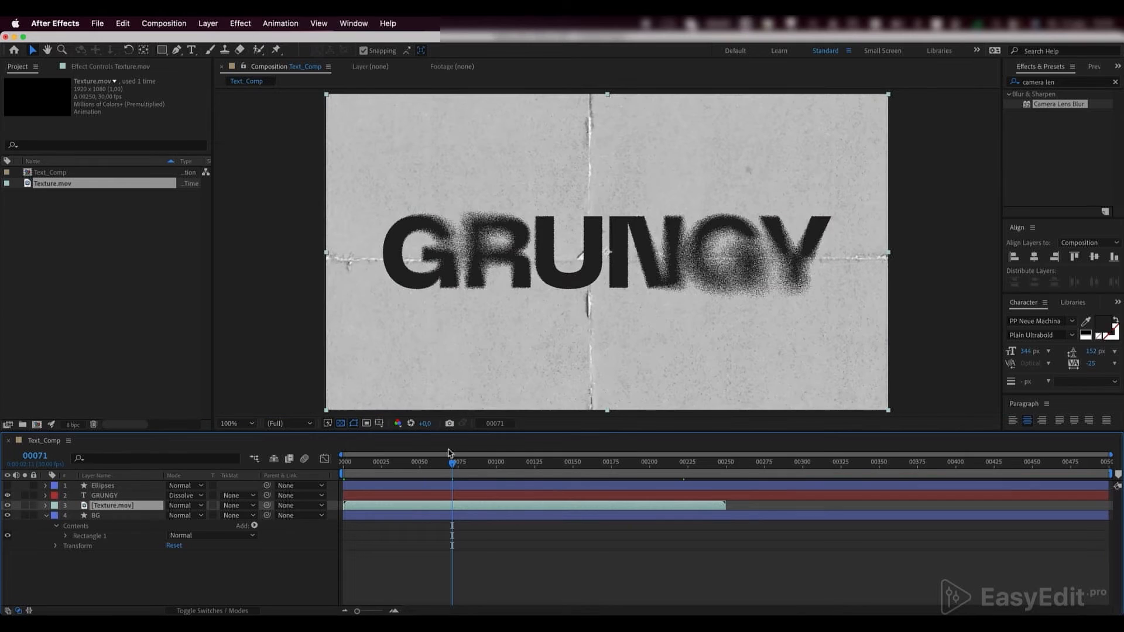
click(731, 463)
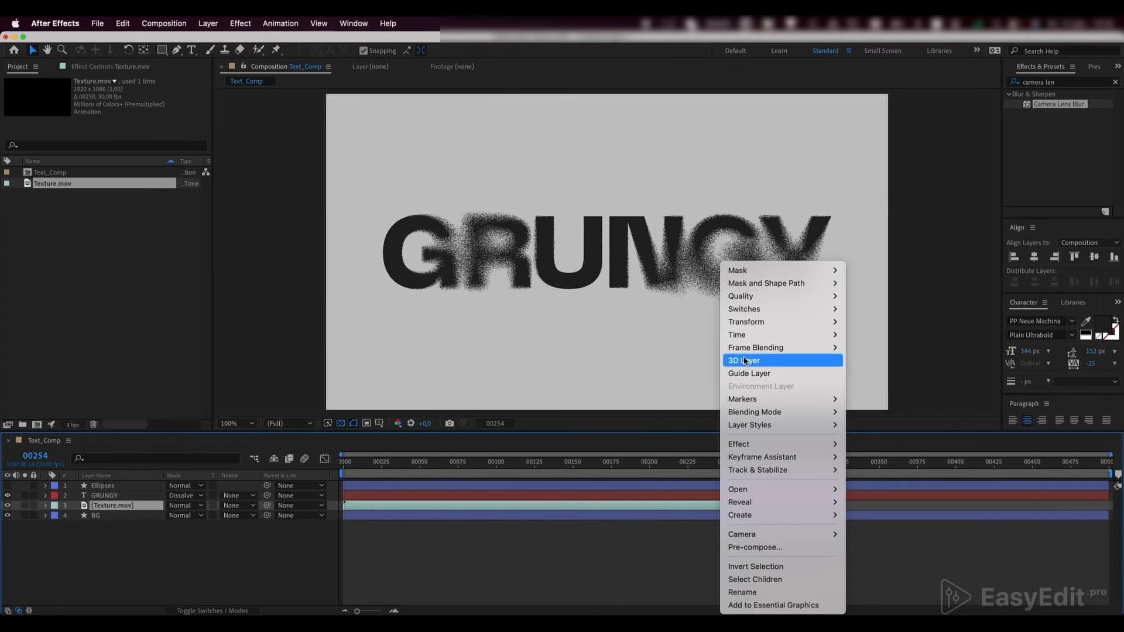
mouse_move(746, 335)
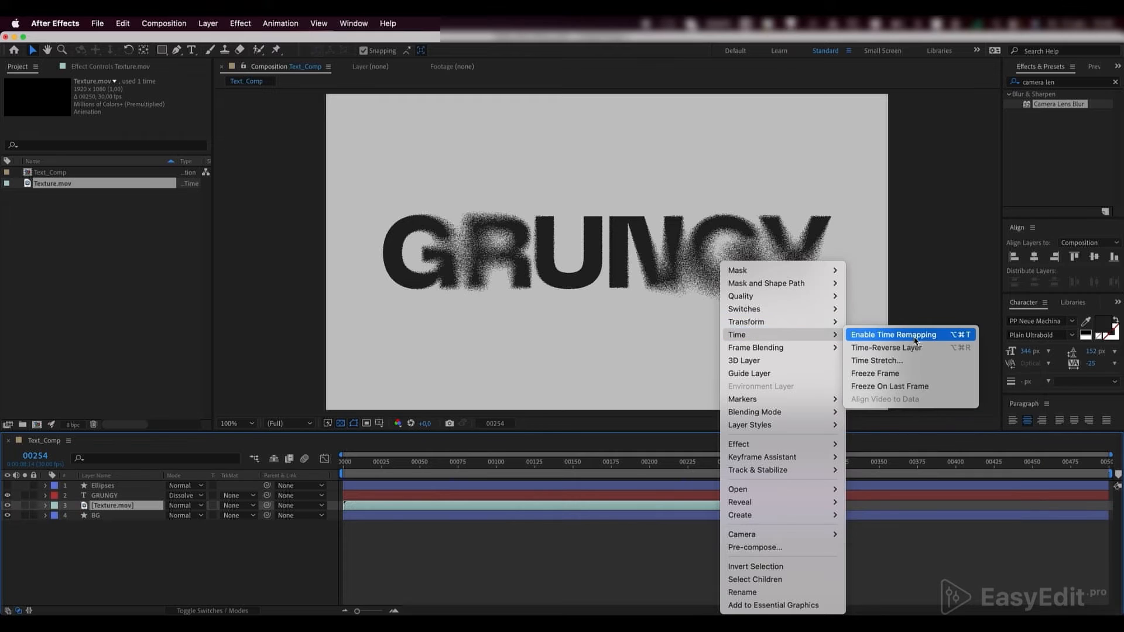
Step: Time-remap Texture.mov with a loopOut() expression and extend it to the comp end
click(894, 335)
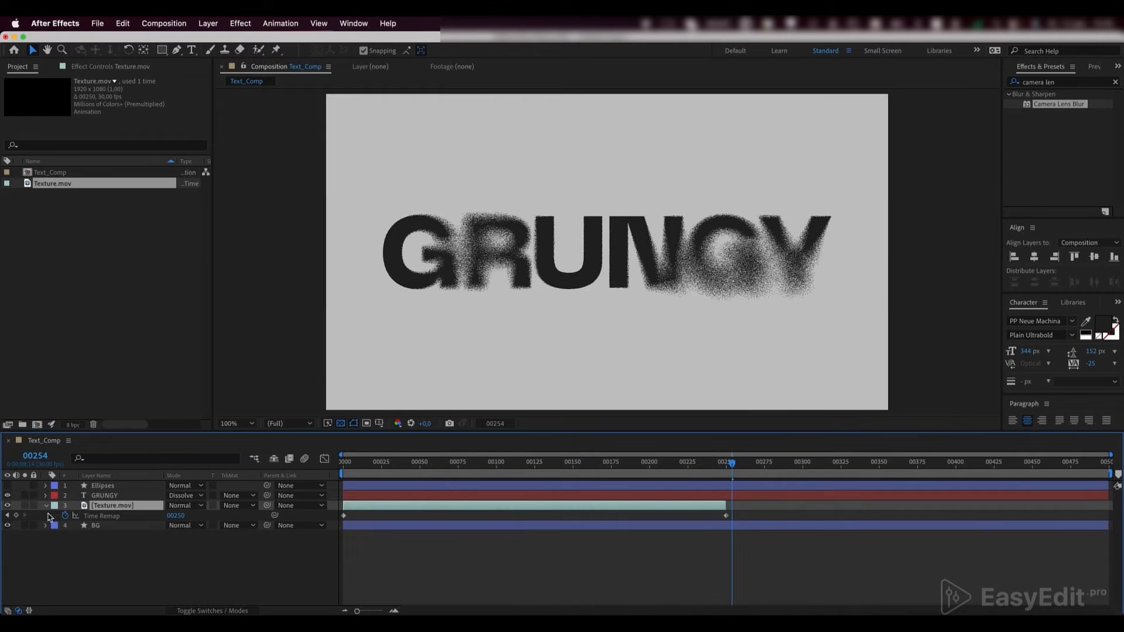
click(66, 515)
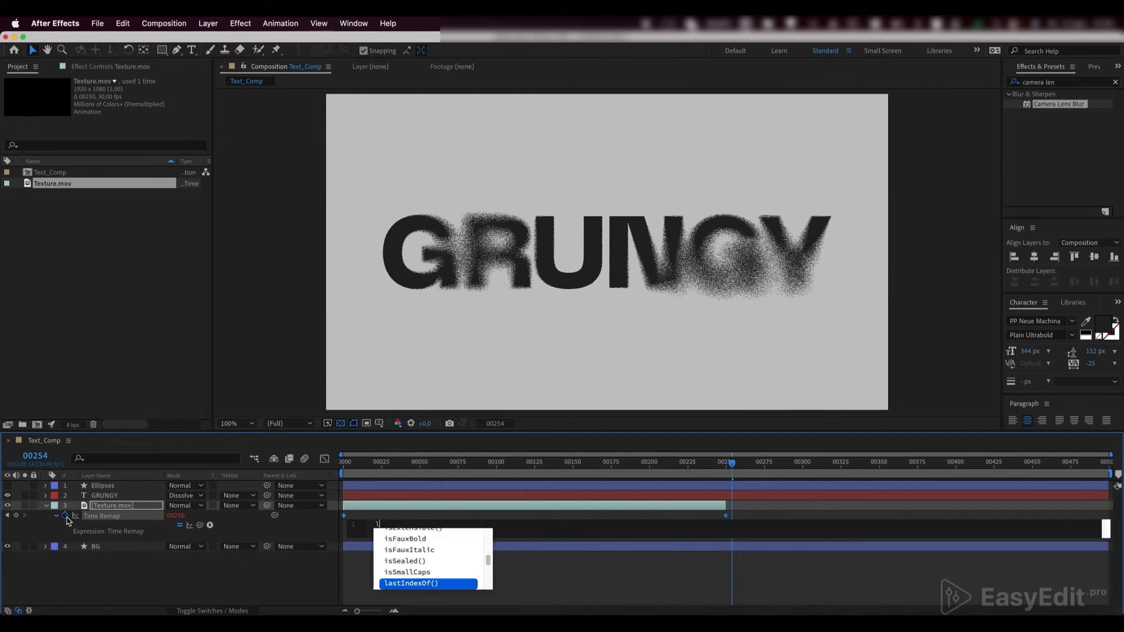
text(loop)
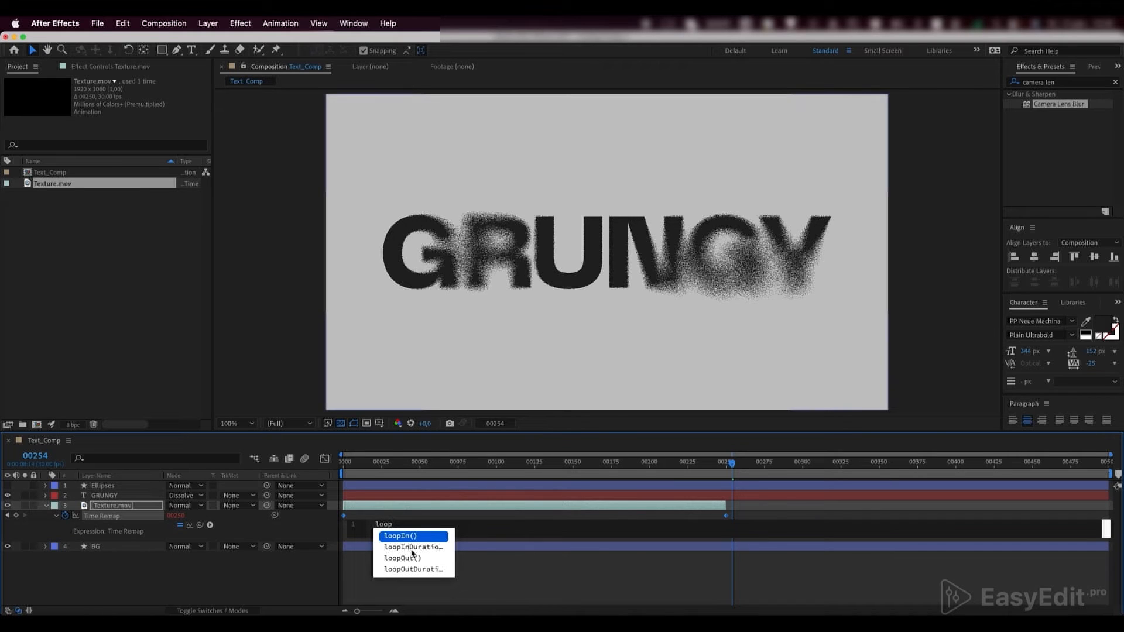
click(403, 559)
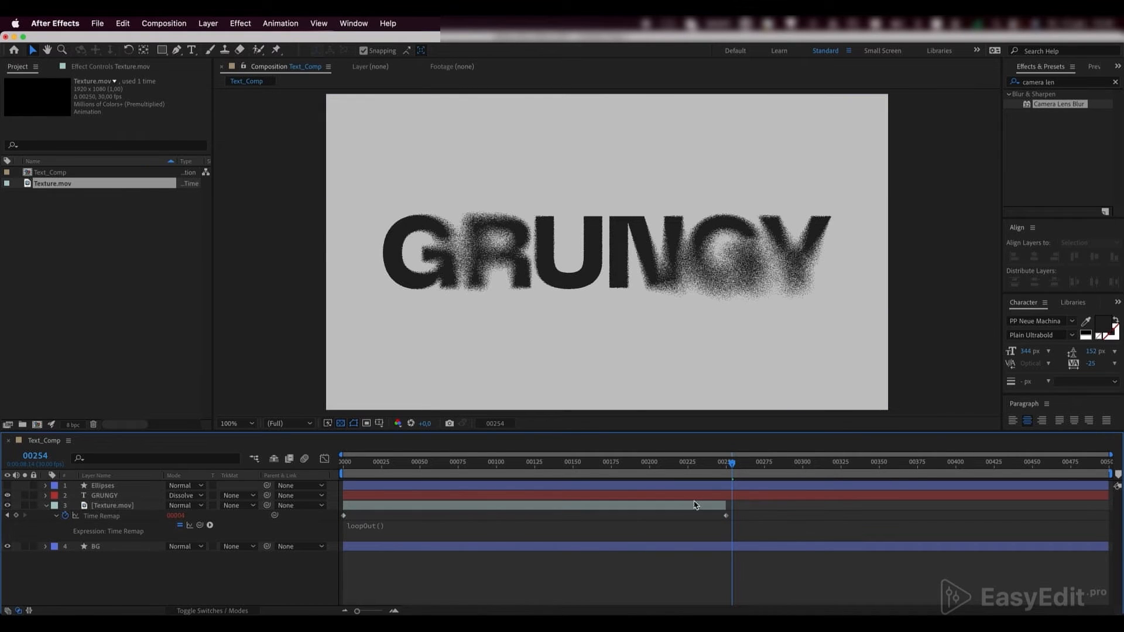
click(111, 506)
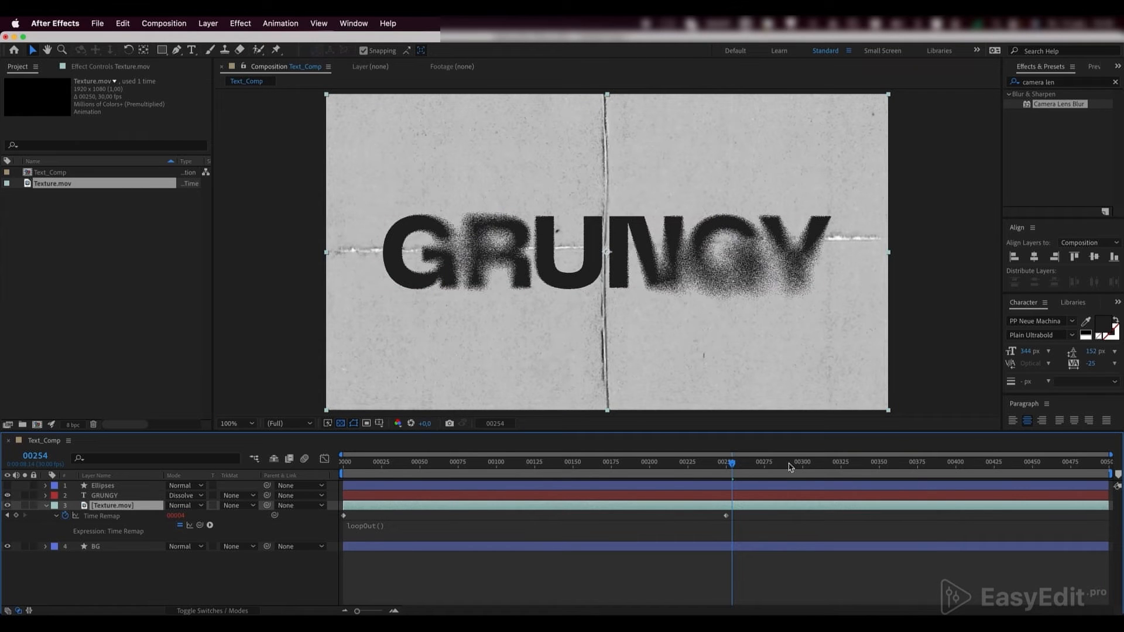
click(882, 462)
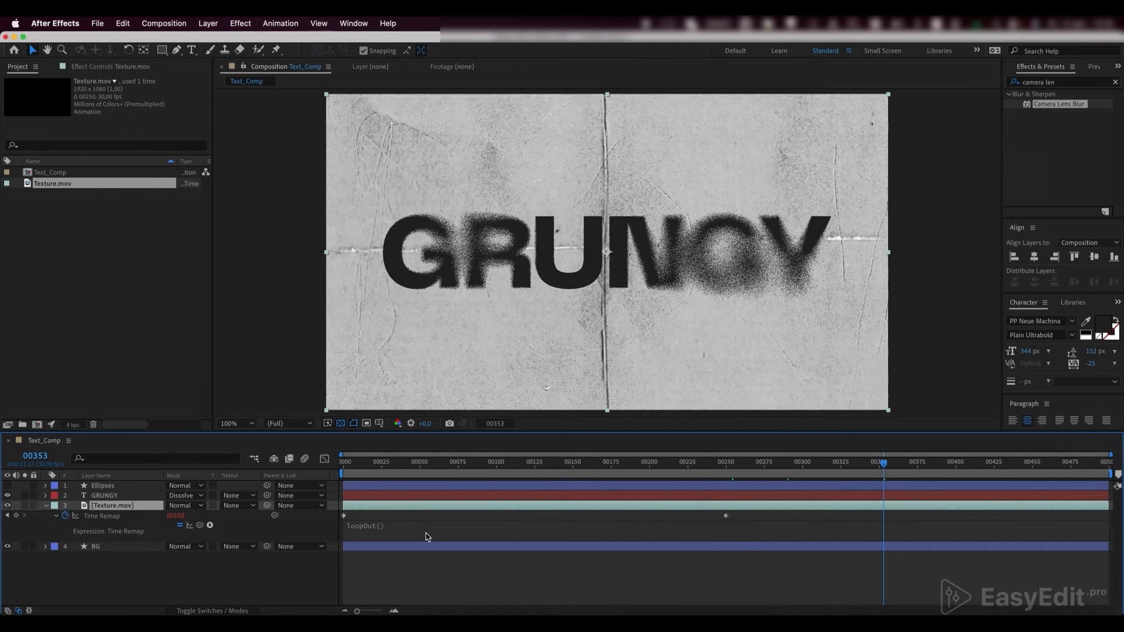
click(56, 506)
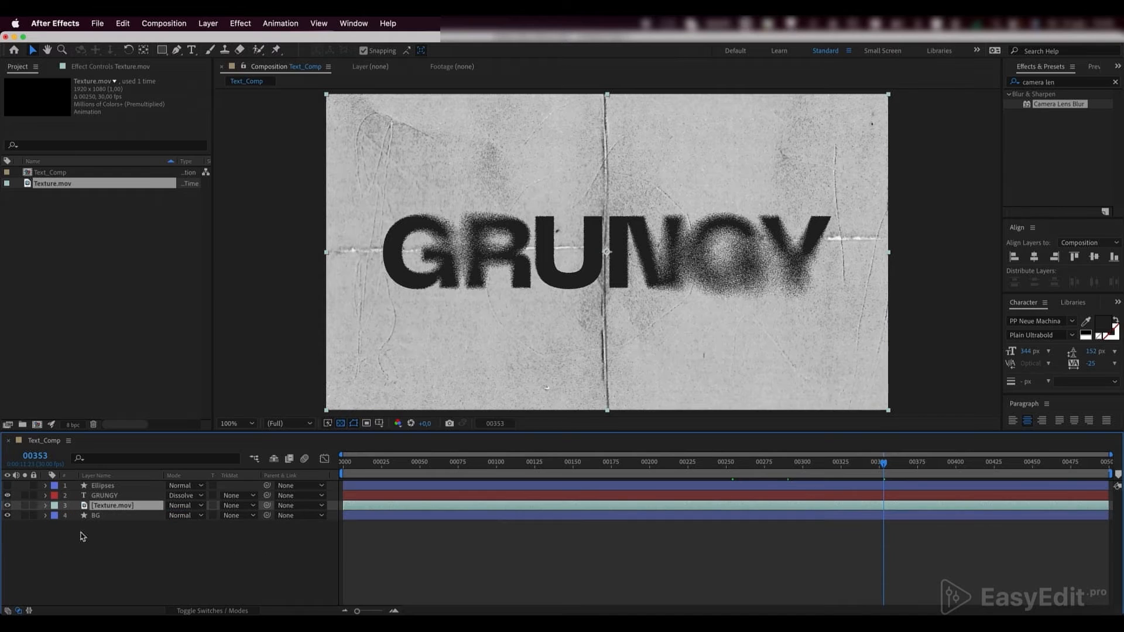
Step: Apply Displacement Map to GRUNGY using Texture.mov (effects & masks) as the map layer
click(105, 496)
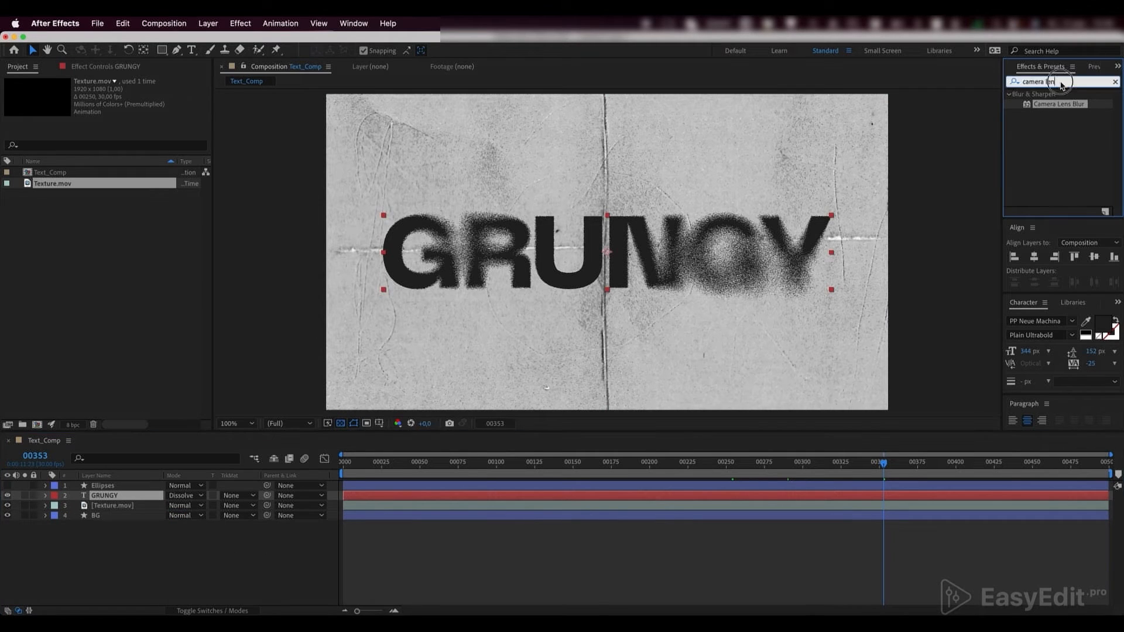
text(displace)
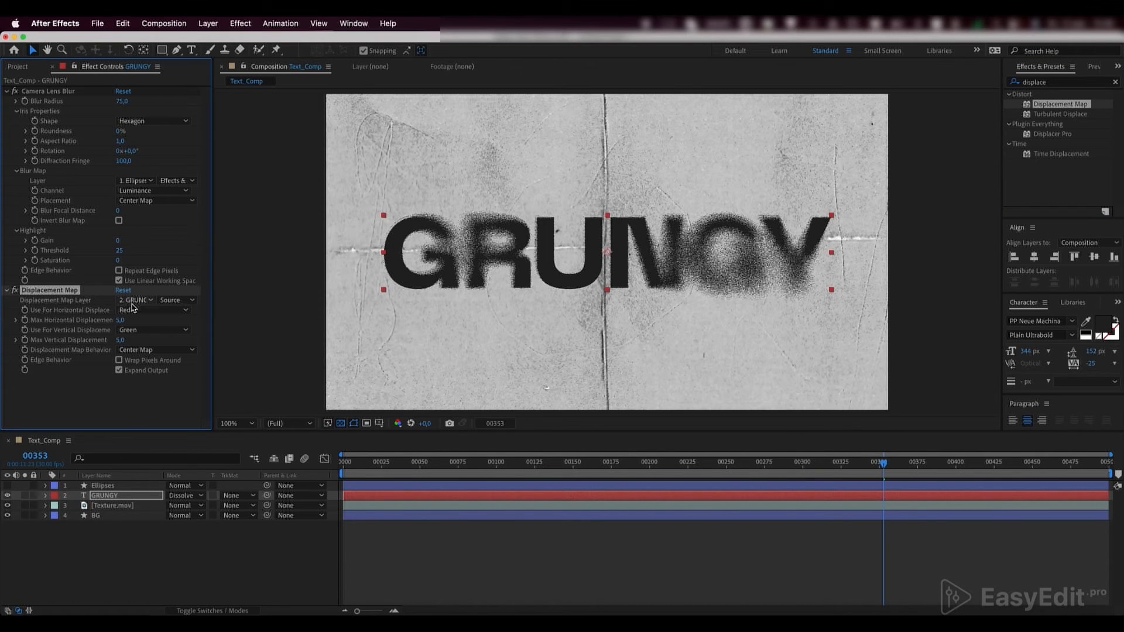
click(136, 300)
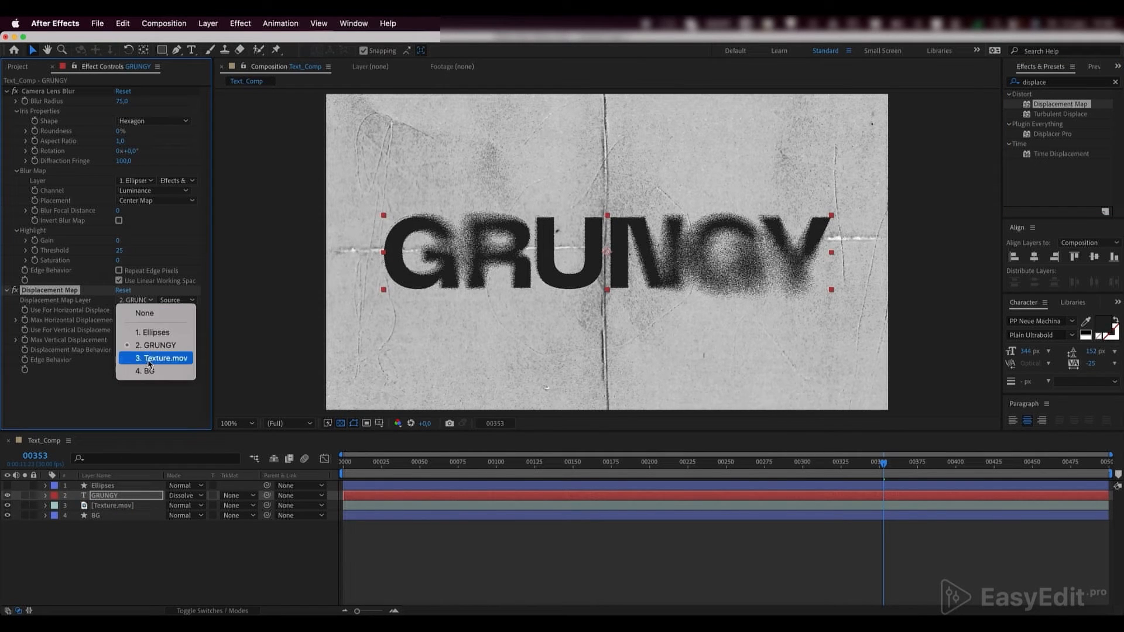
click(162, 358)
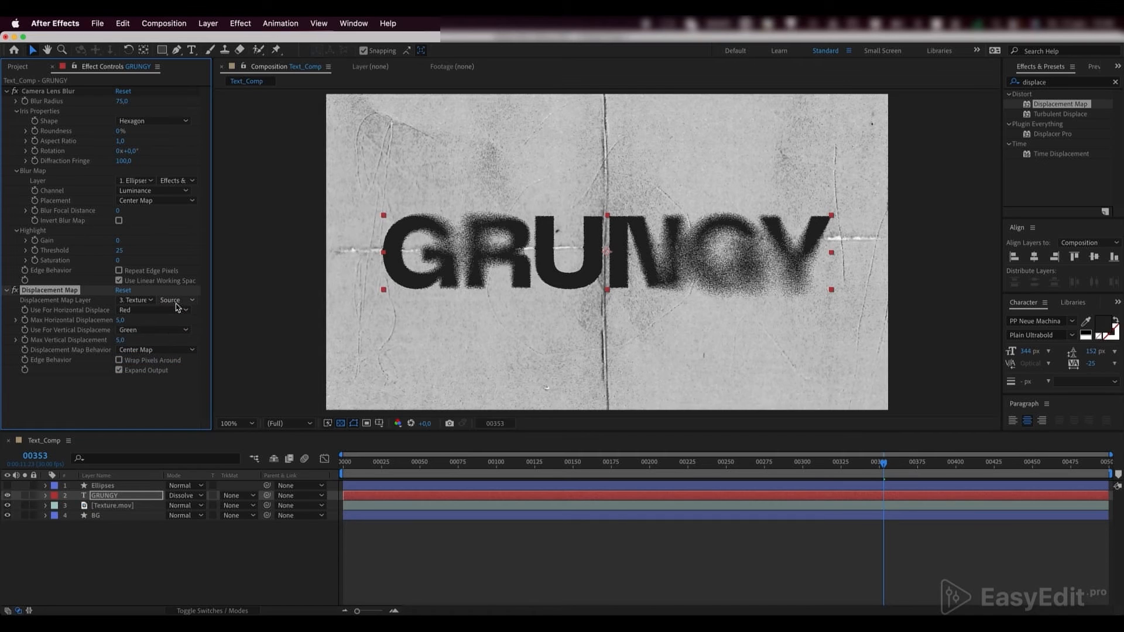
click(172, 300)
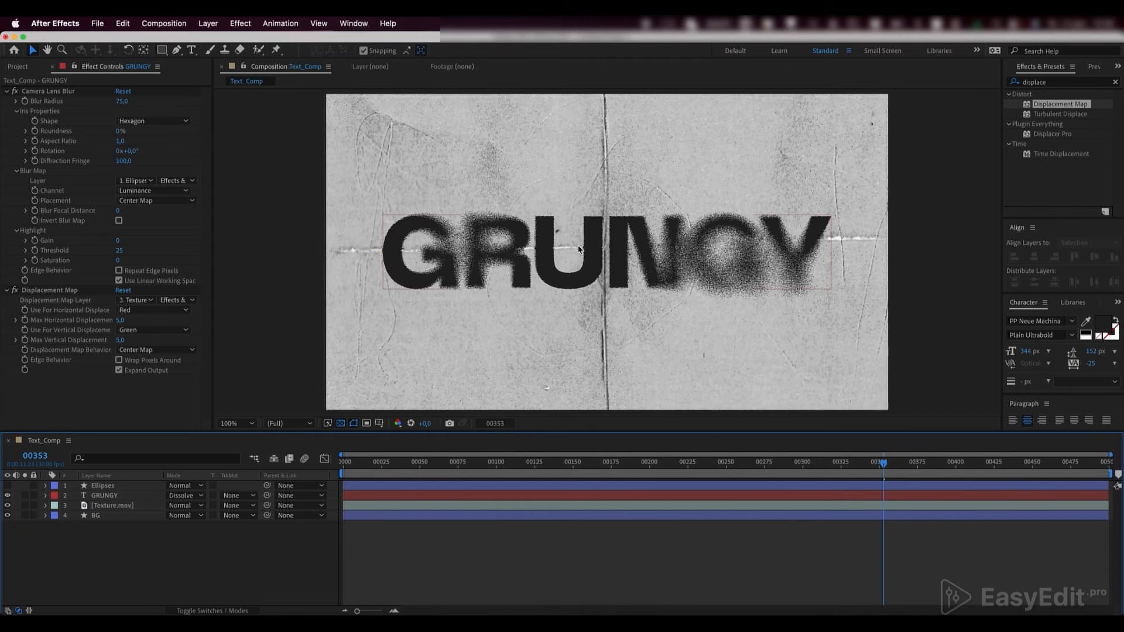
click(235, 423)
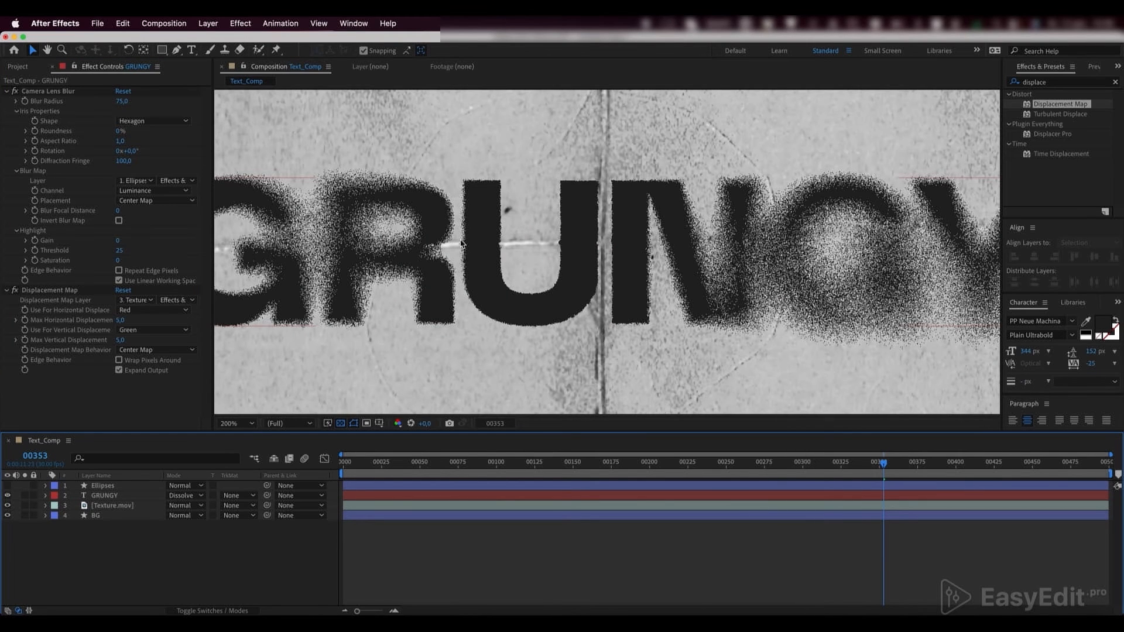
click(567, 462)
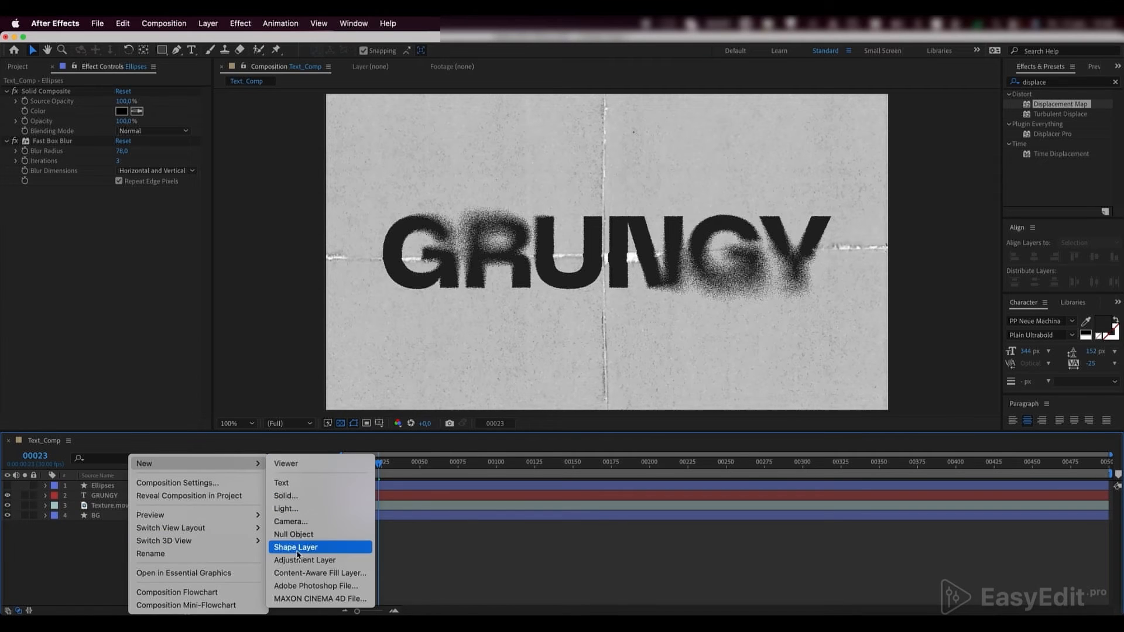
Step: Add a top layer named Noise with a Noise effect at 25% amount
click(304, 560)
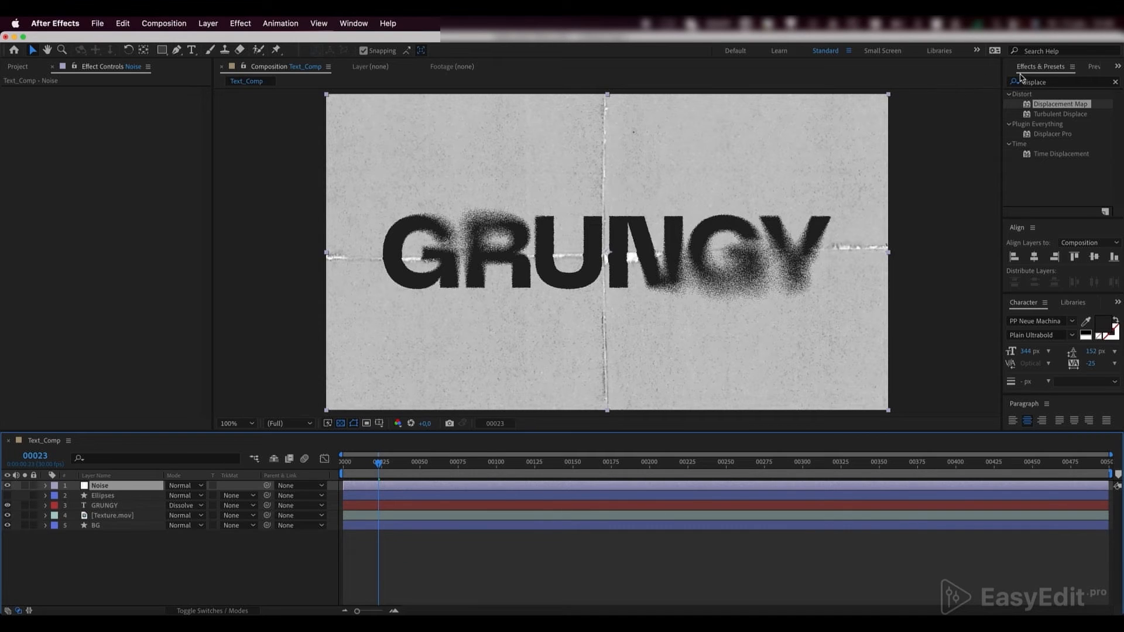
text(noise)
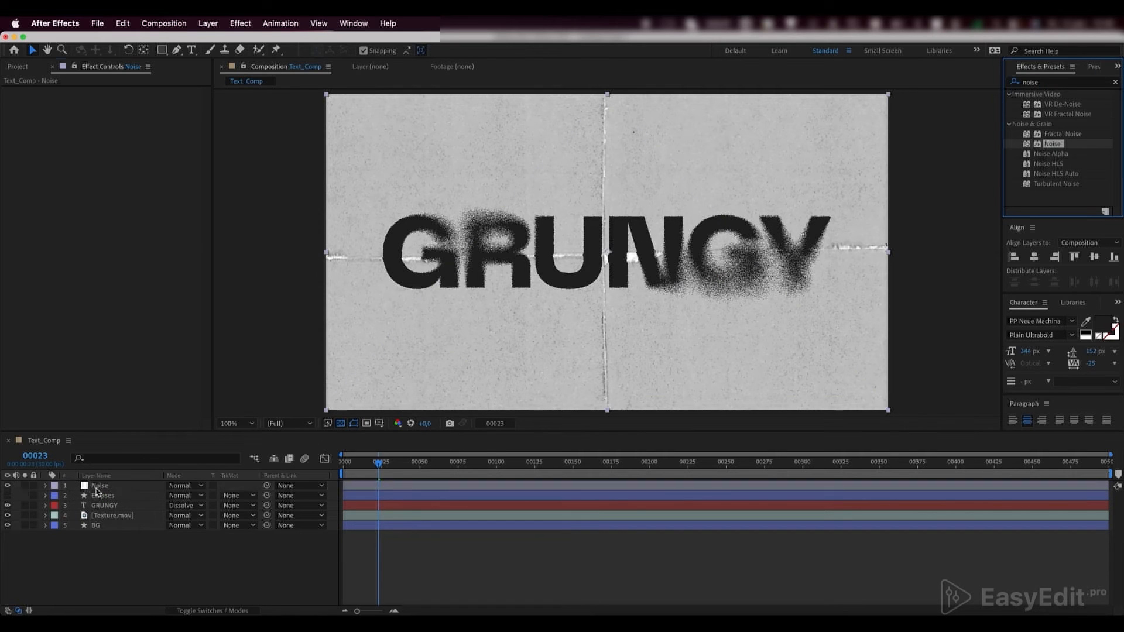
click(100, 485)
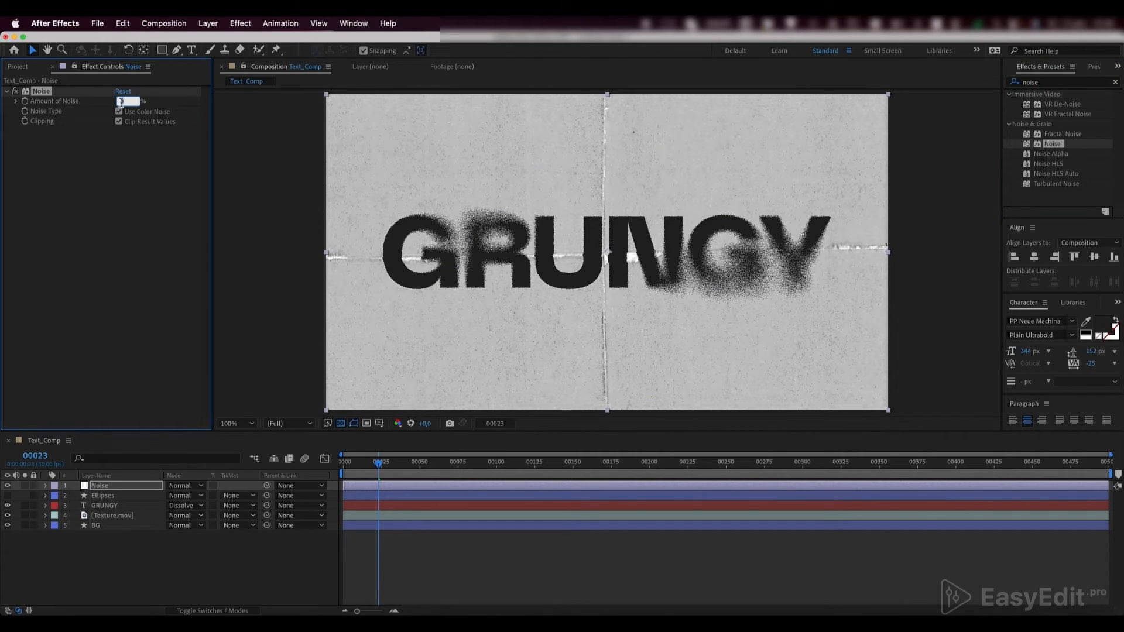
text(25,0)
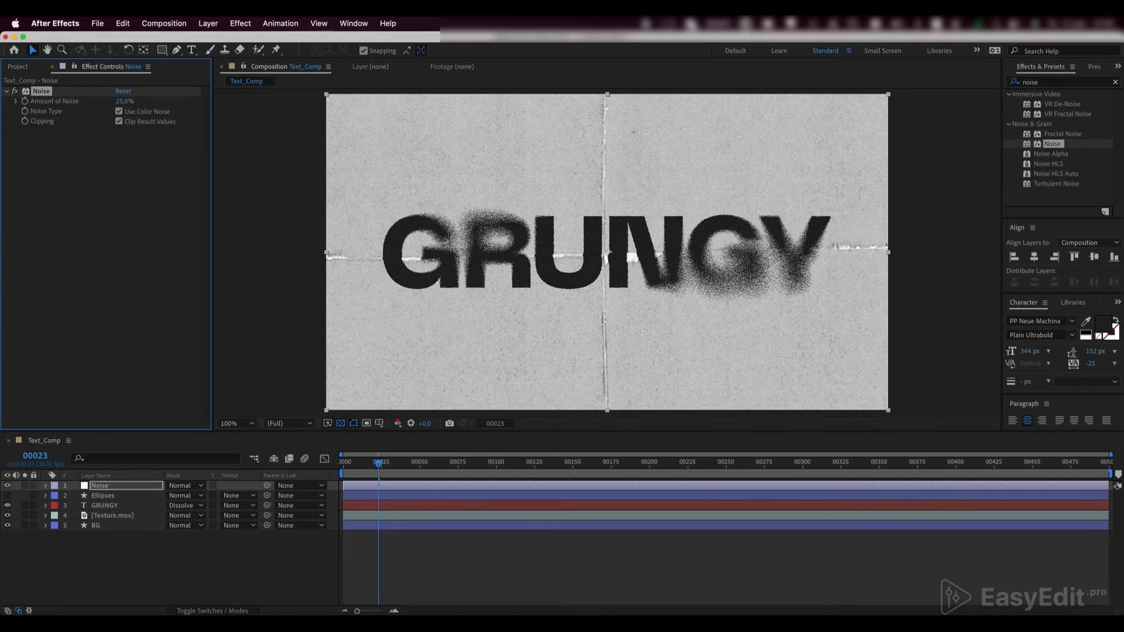
click(232, 423)
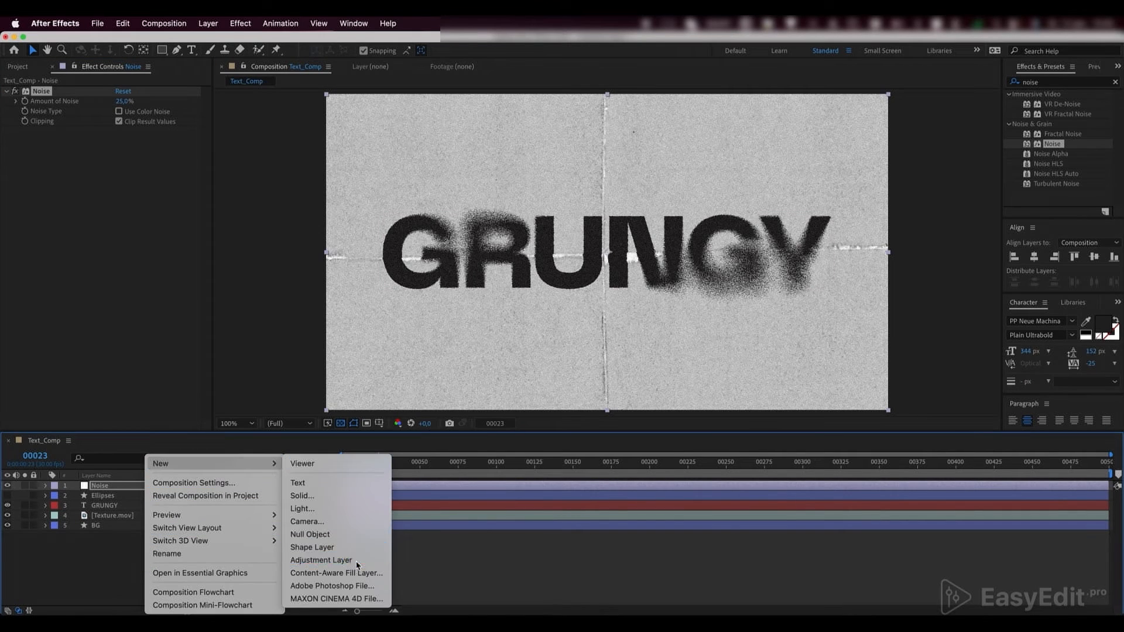
Step: Add an adjustment layer named Posterize with Posterize Time at 10 fps
click(321, 560)
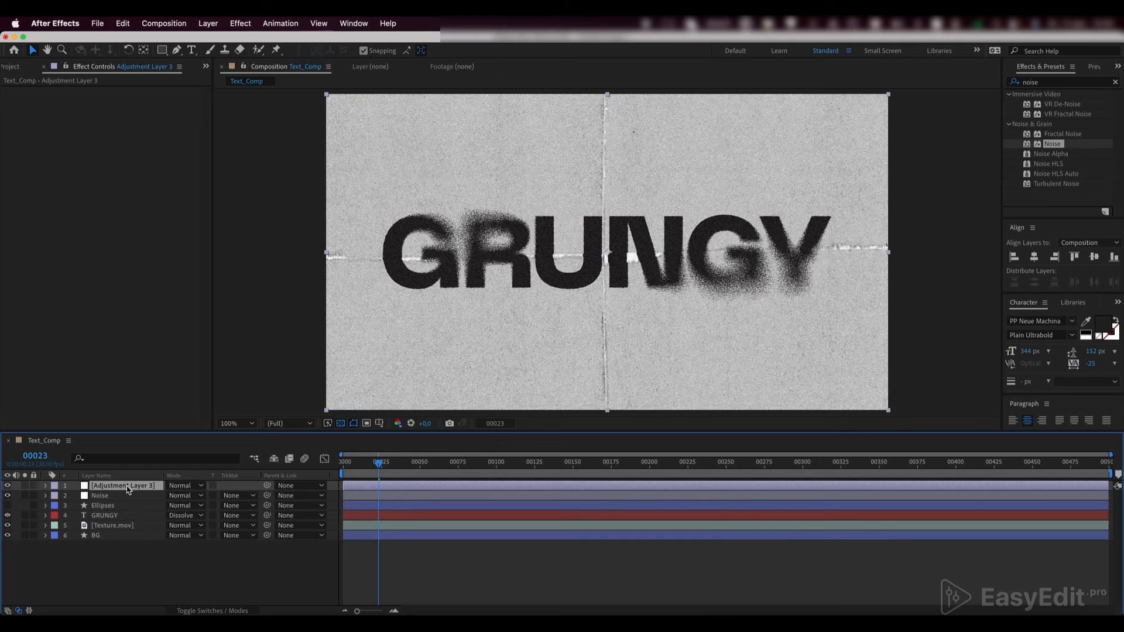
text(Posterize)
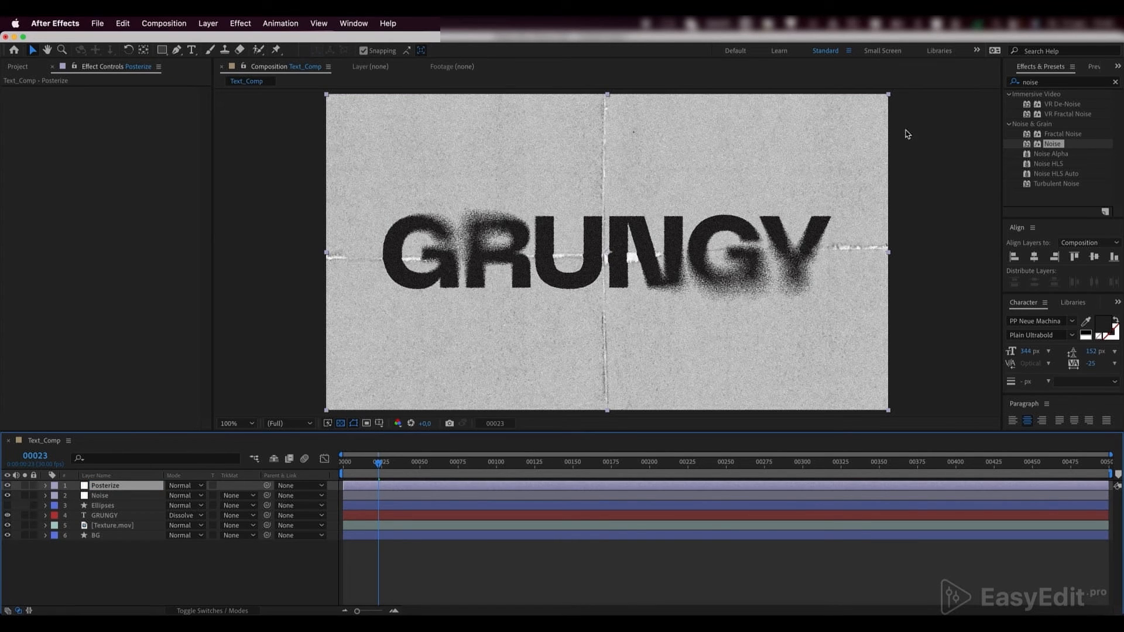
text(d)
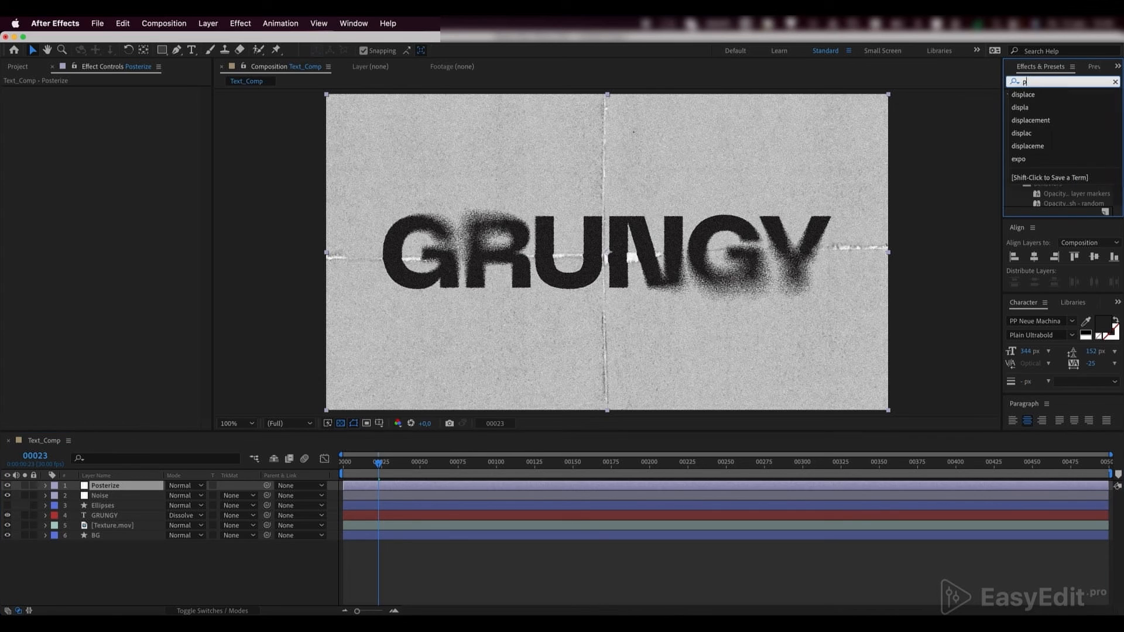
text(osterize)
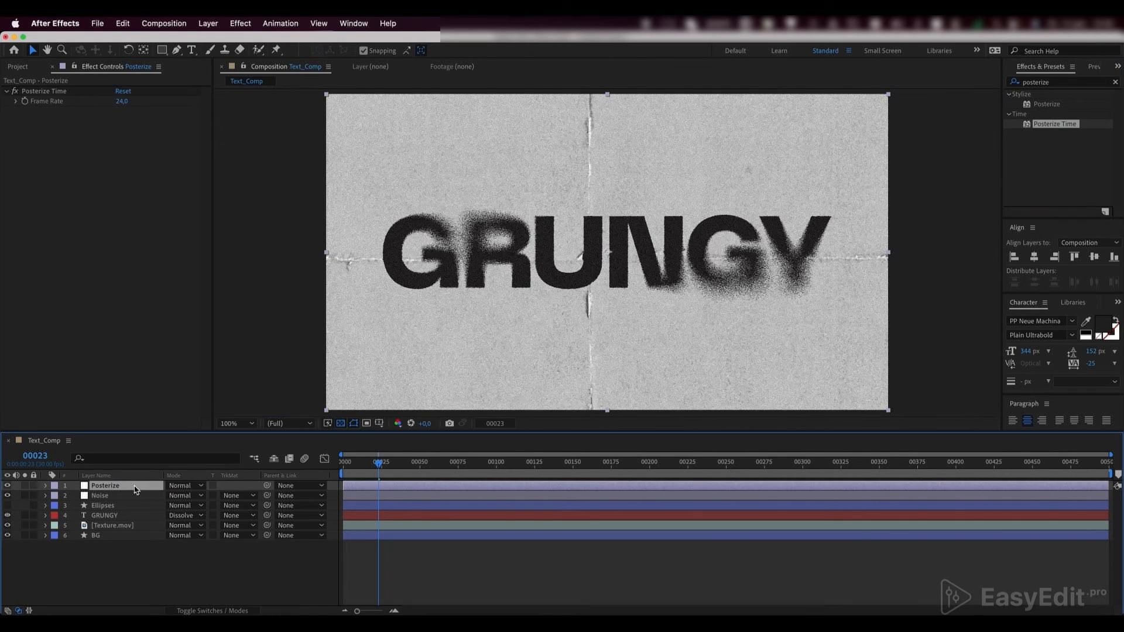
double_click(122, 101)
text(10)
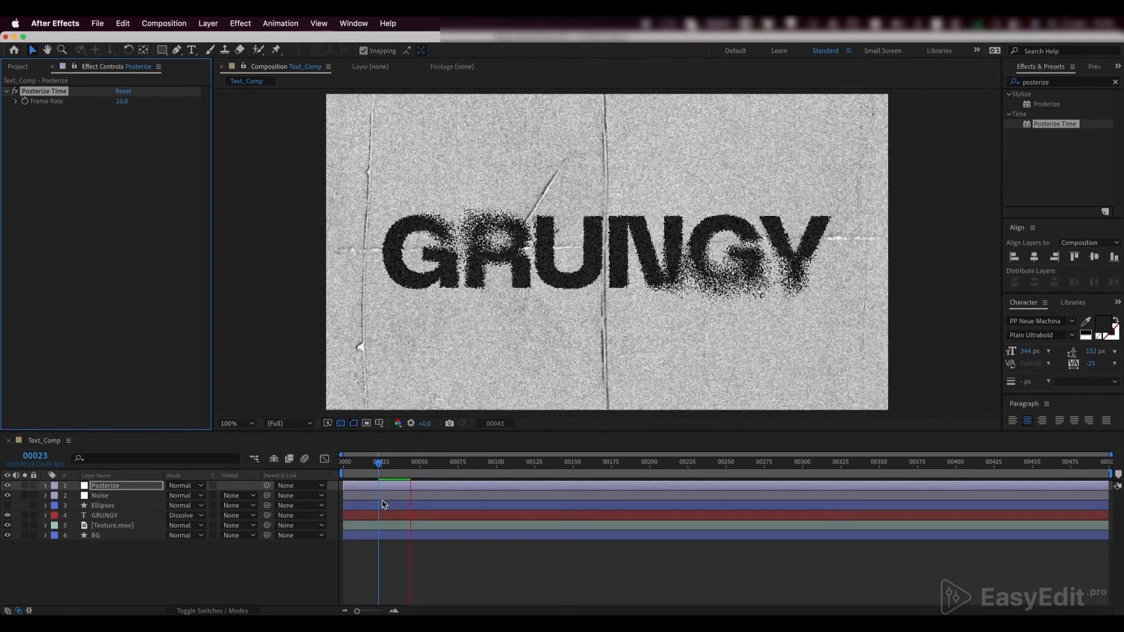
Step: Add a GRUNGY text animator, keyframe Range Selector Start 0 to 100% with 0% smoothness
click(105, 516)
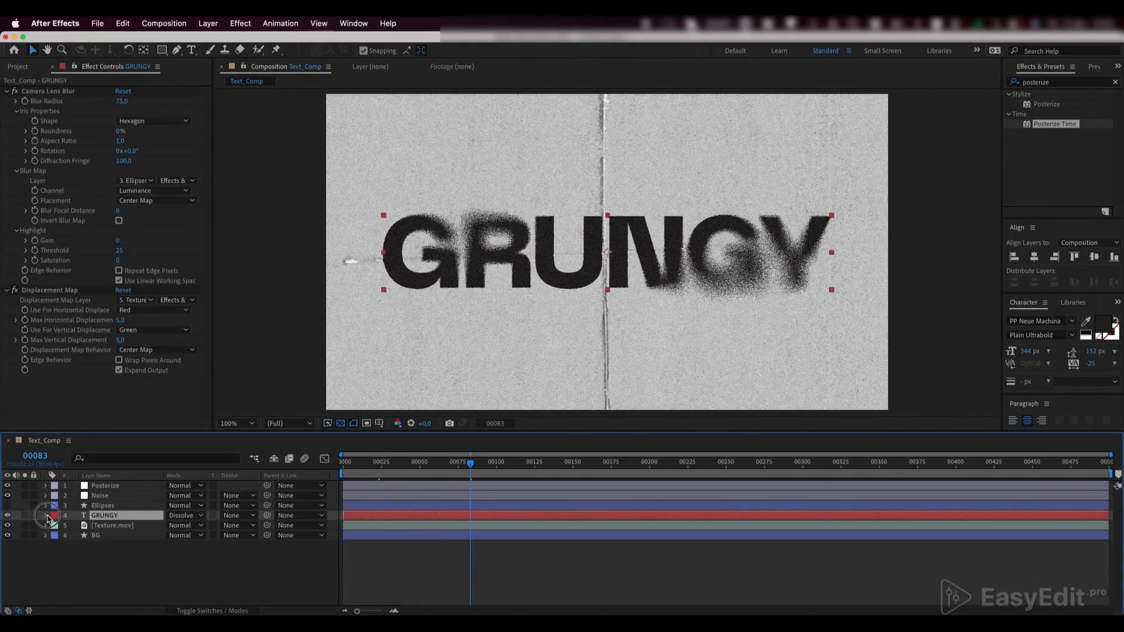
click(45, 516)
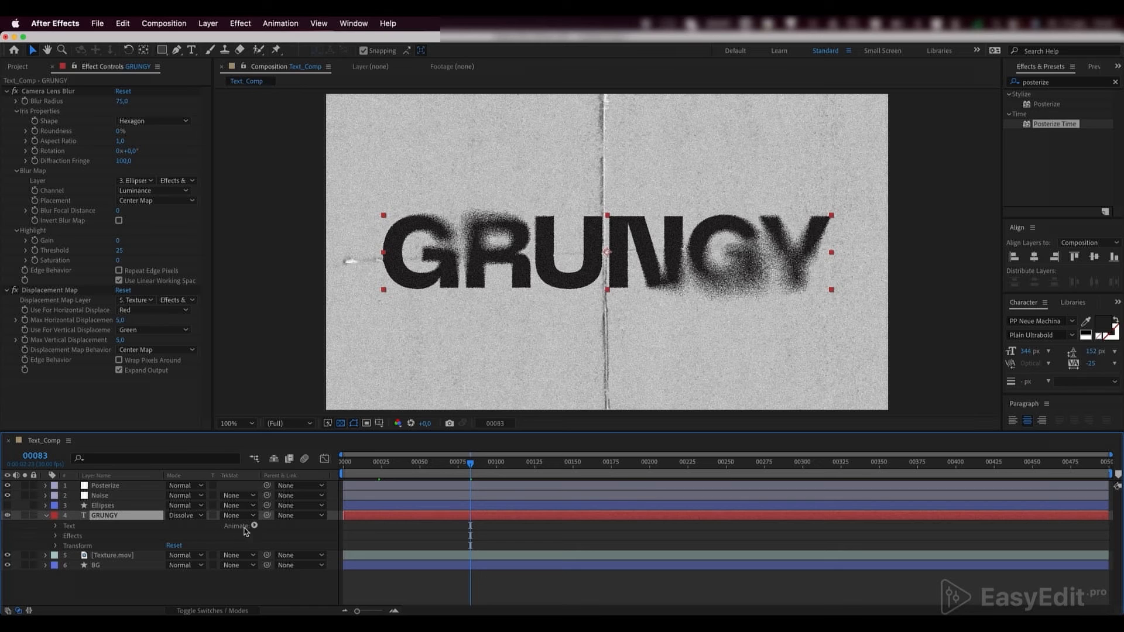
click(256, 526)
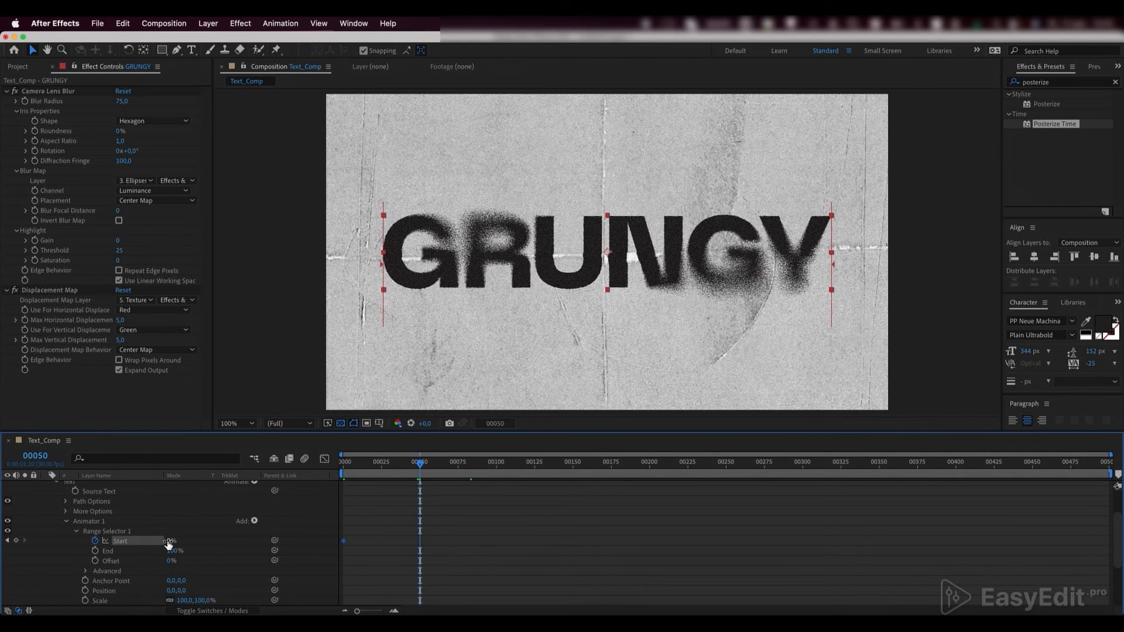
text(100)
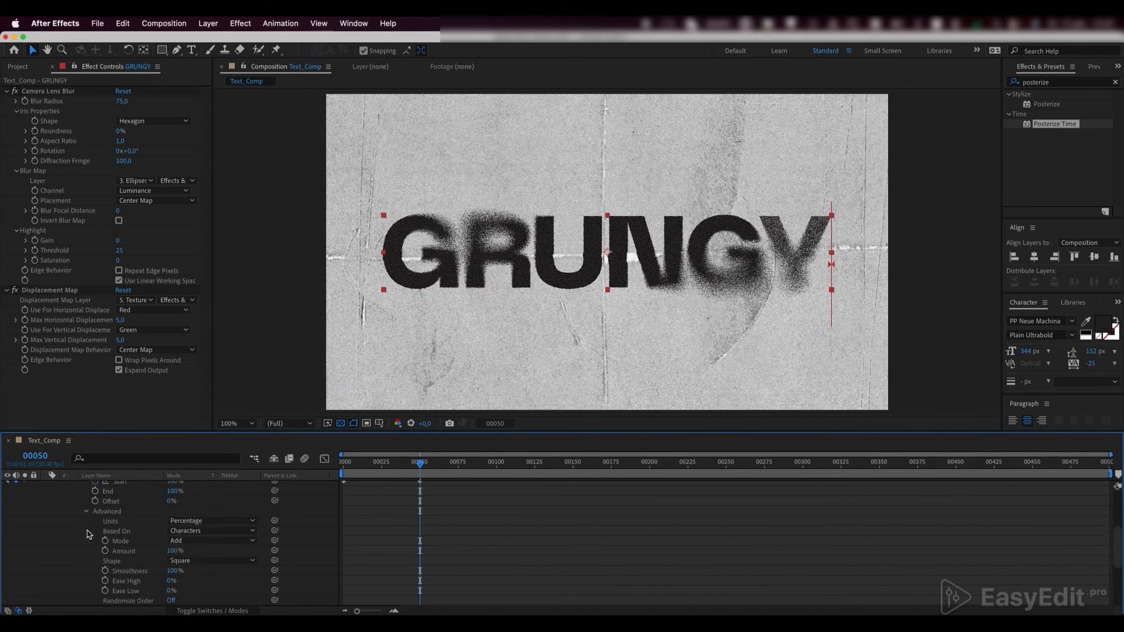
click(212, 531)
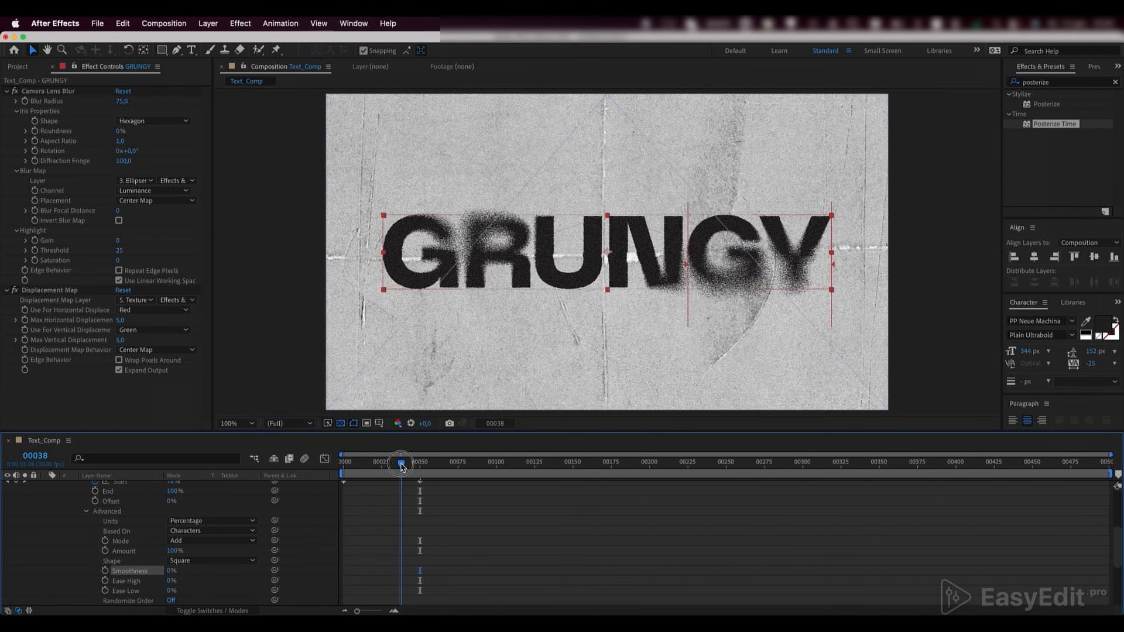
drag(401, 462, 343, 462)
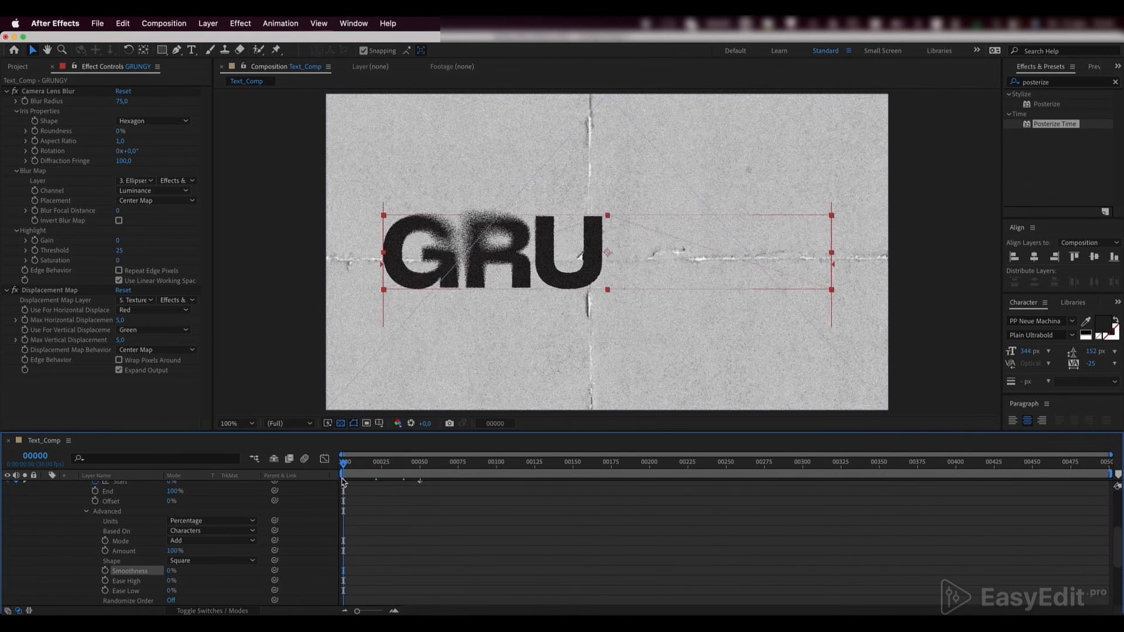